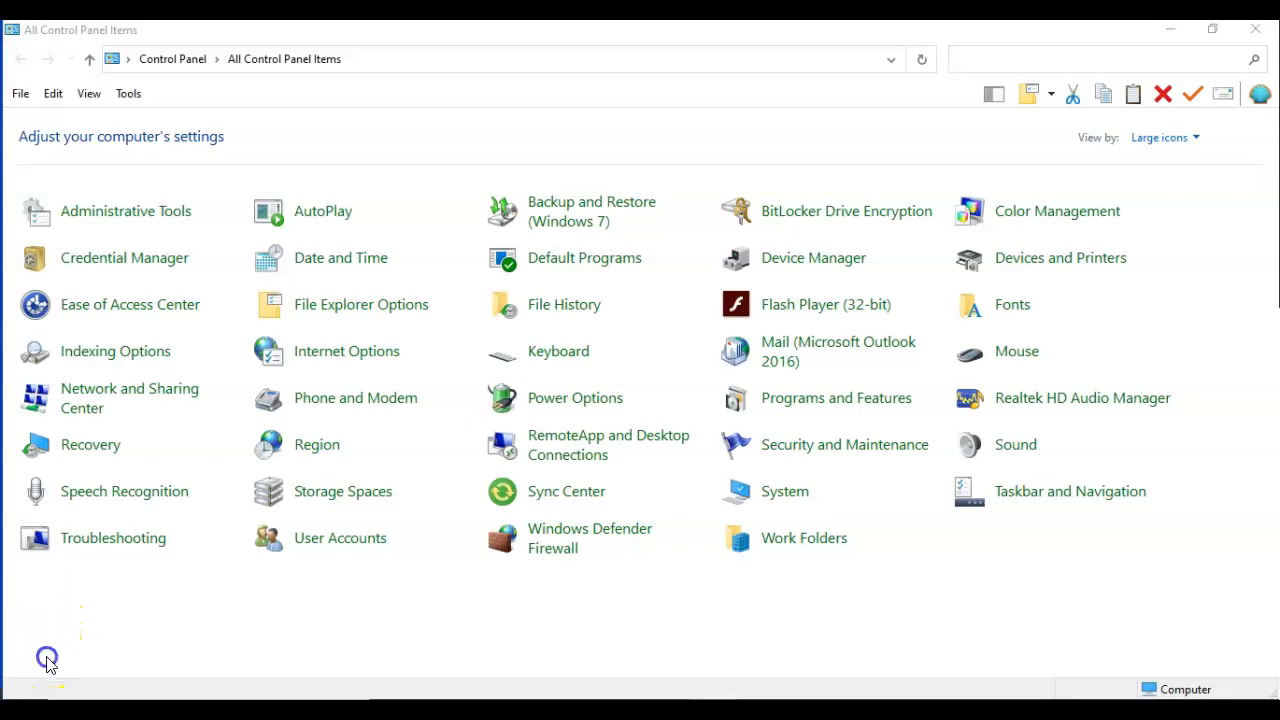
pyautogui.moveTo(504, 612)
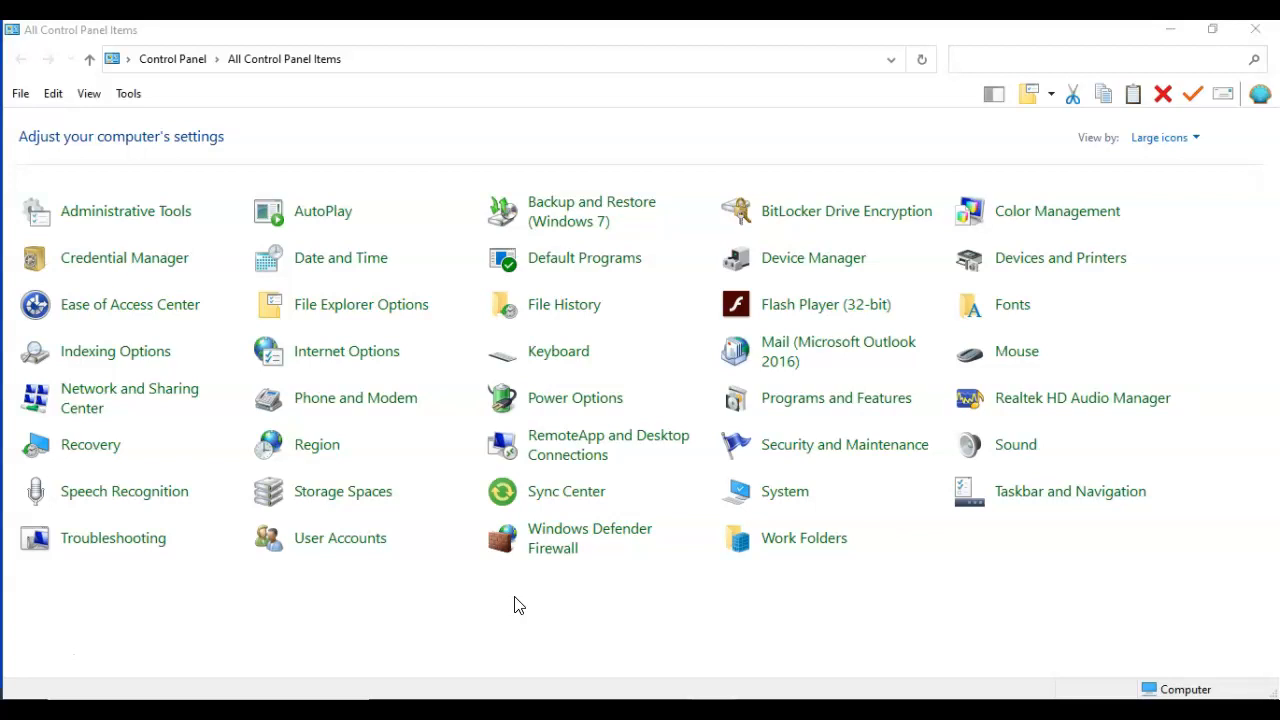
pyautogui.moveTo(544, 686)
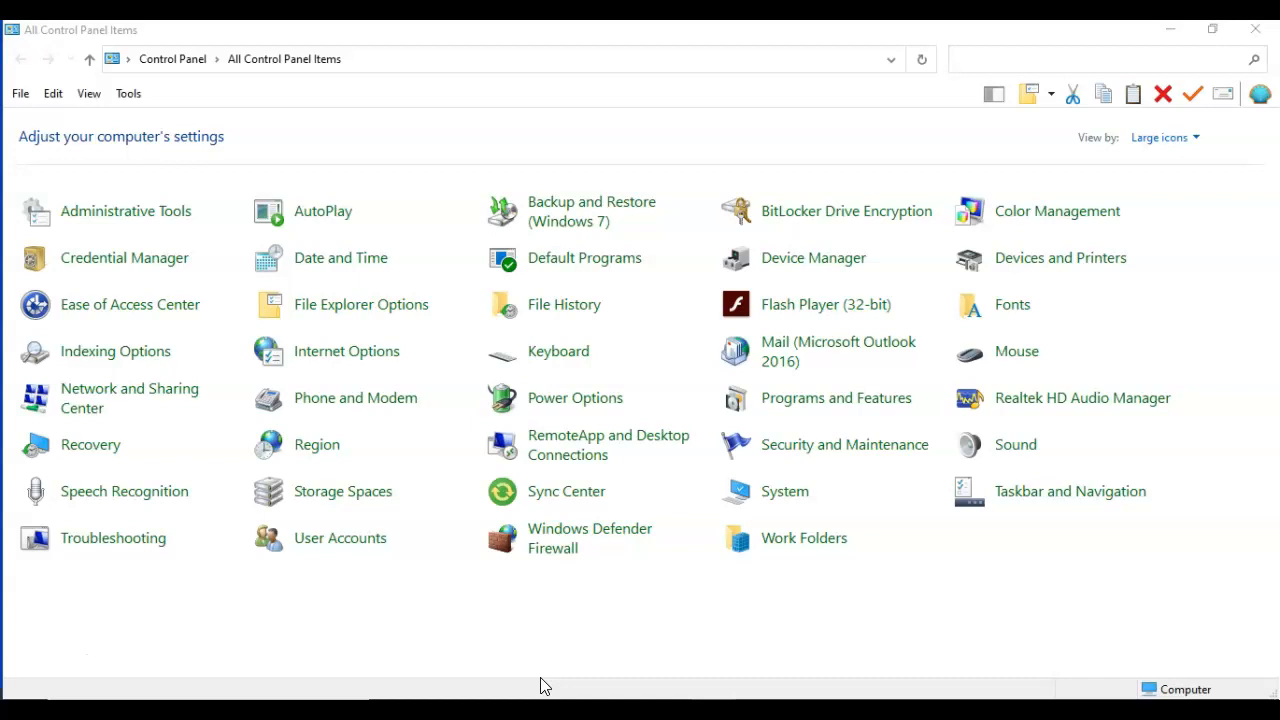
pyautogui.moveTo(536, 680)
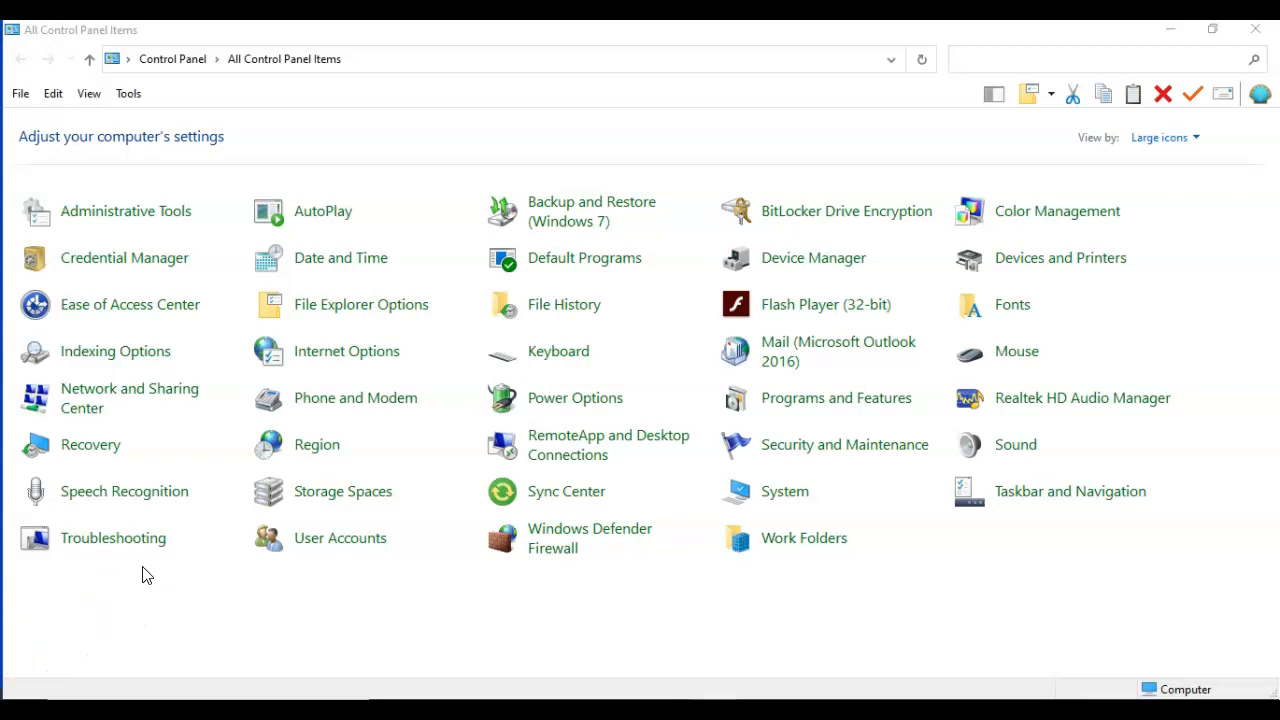
pyautogui.moveTo(770, 404)
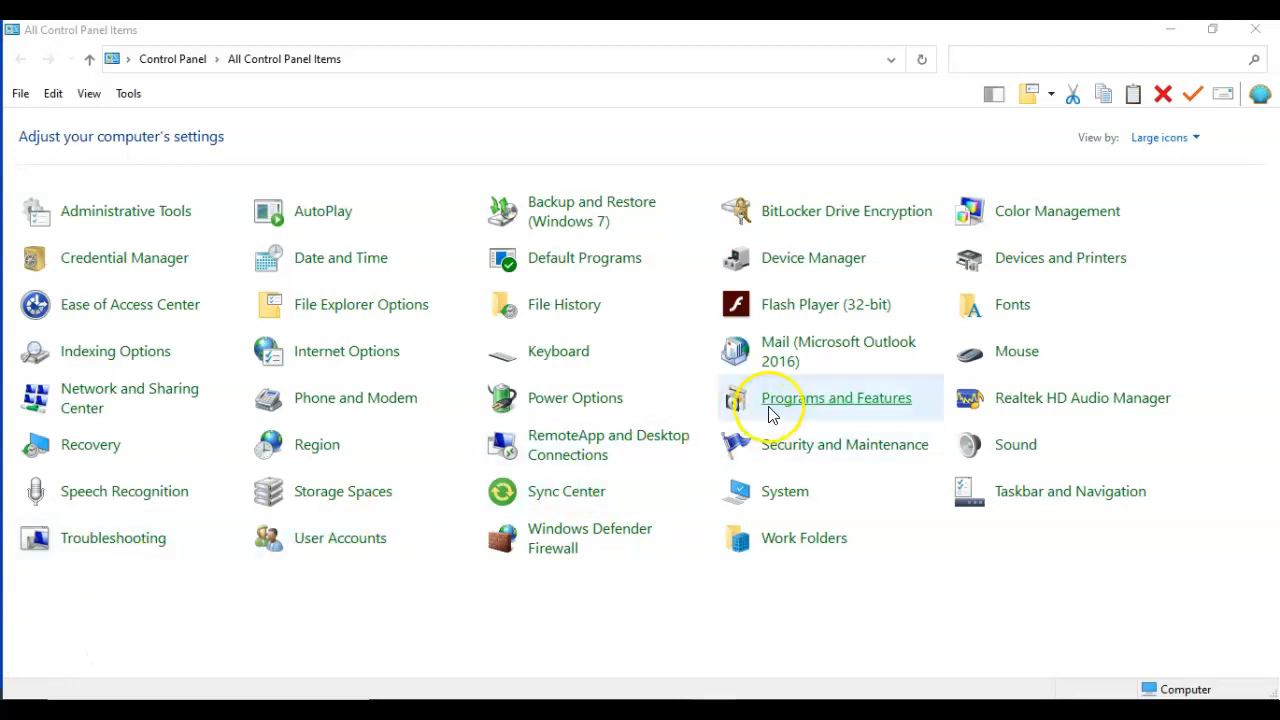
pyautogui.moveTo(800, 404)
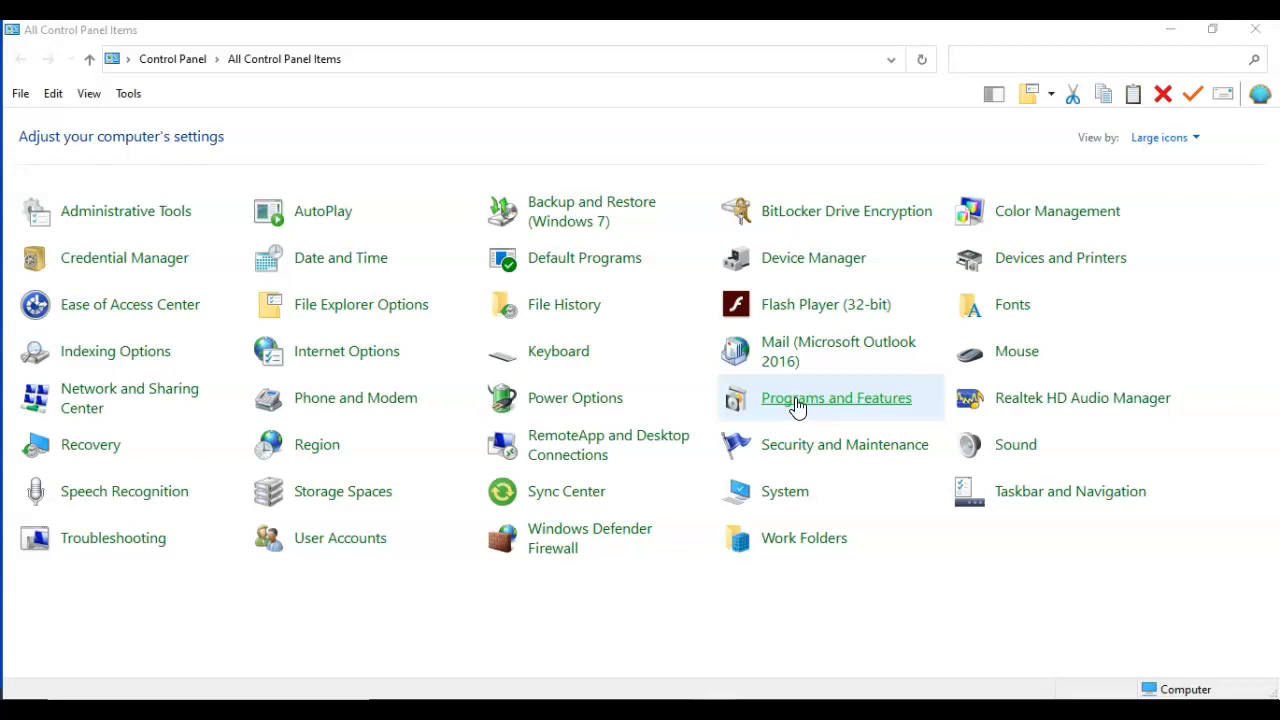
# Step: Show the Programs and Features page listing installed programs
pyautogui.click(836, 398)
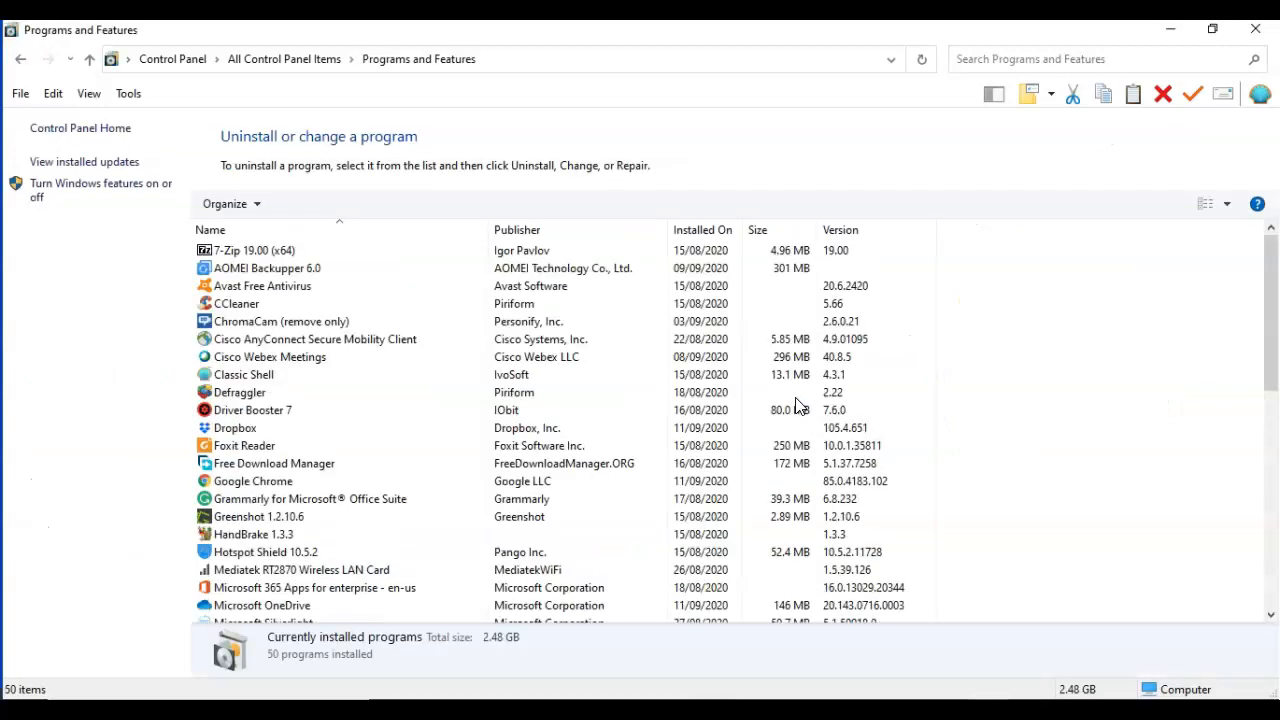
pyautogui.moveTo(370, 190)
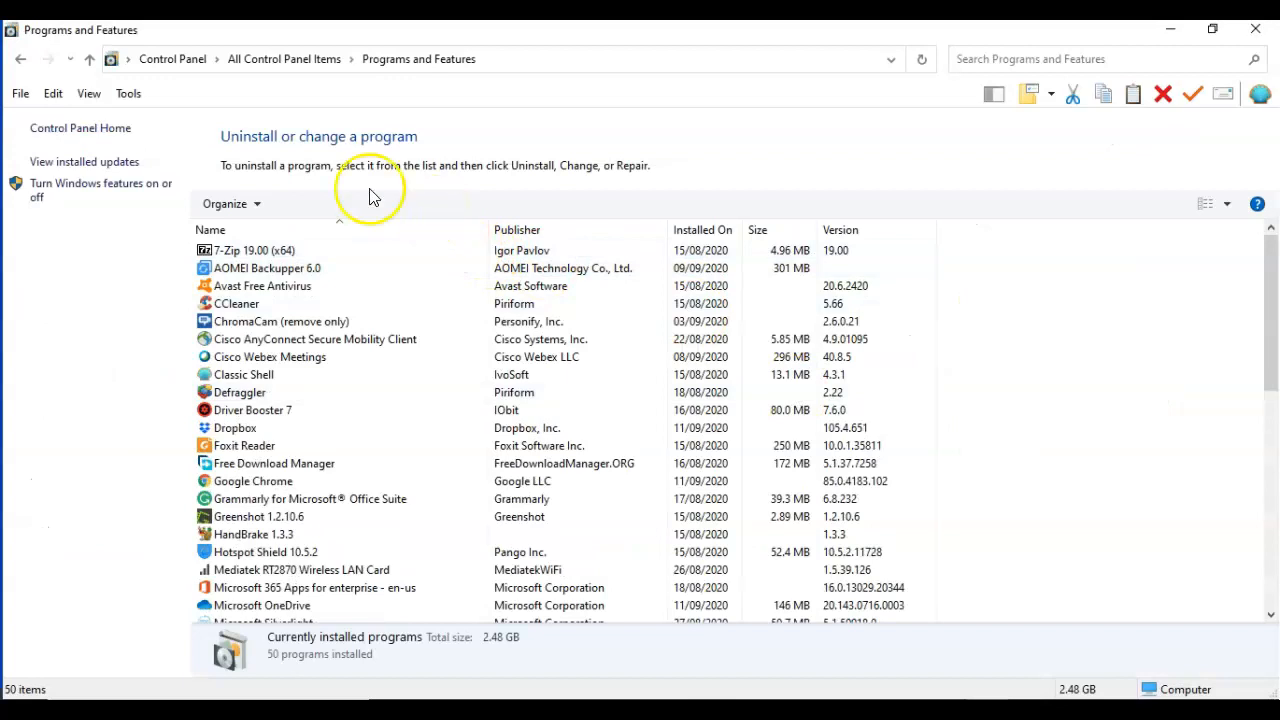
pyautogui.moveTo(70, 188)
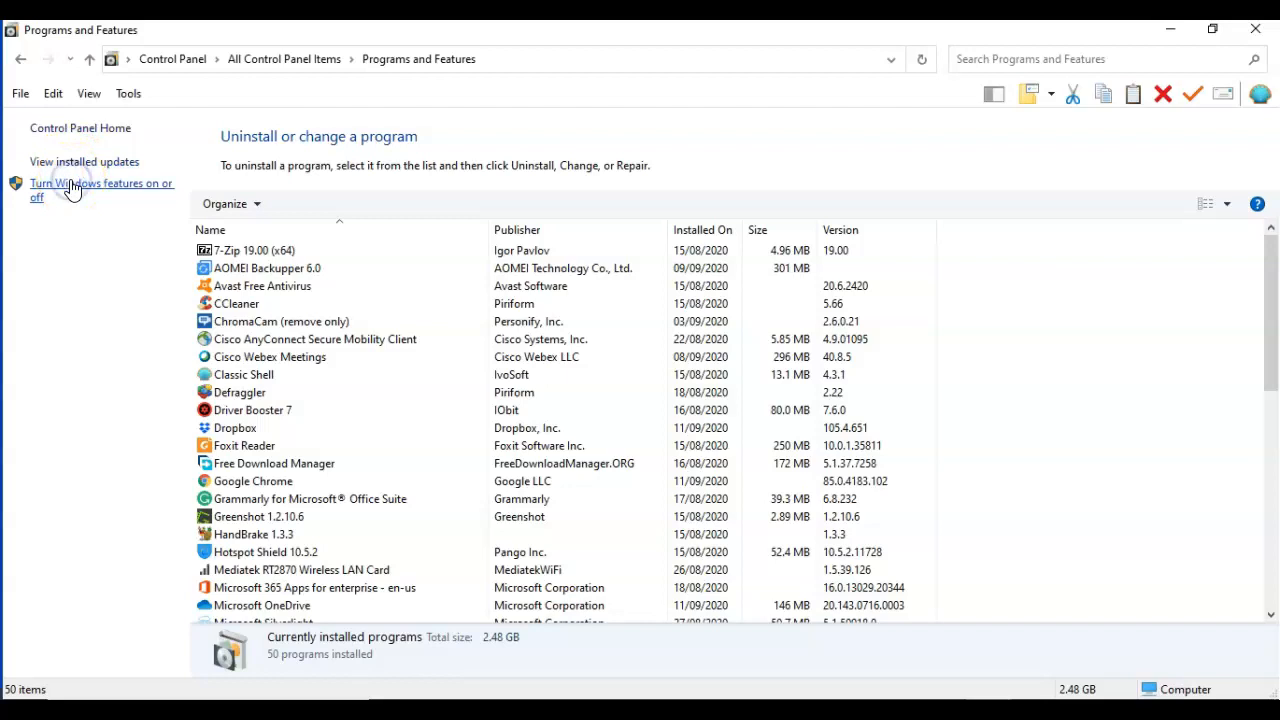
# Step: Tick the Windows Sandbox checkbox in the optional Windows features list
pyautogui.click(94, 184)
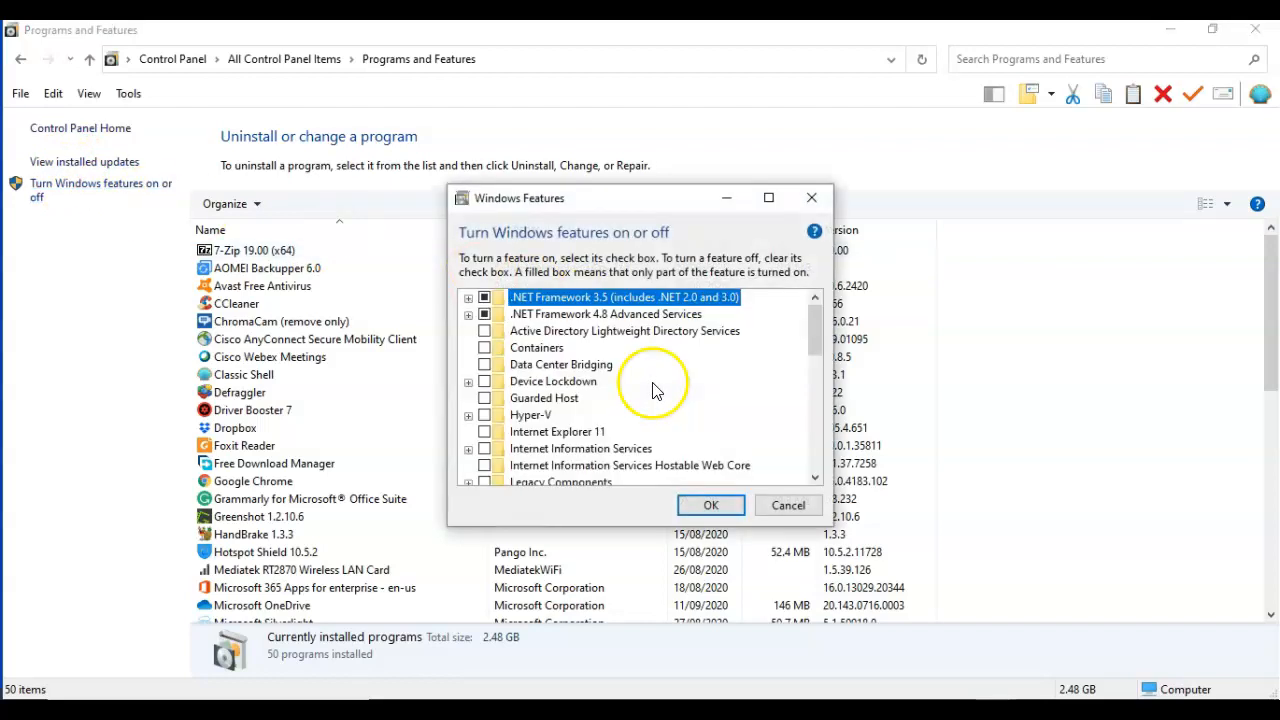
pyautogui.scroll(-3)
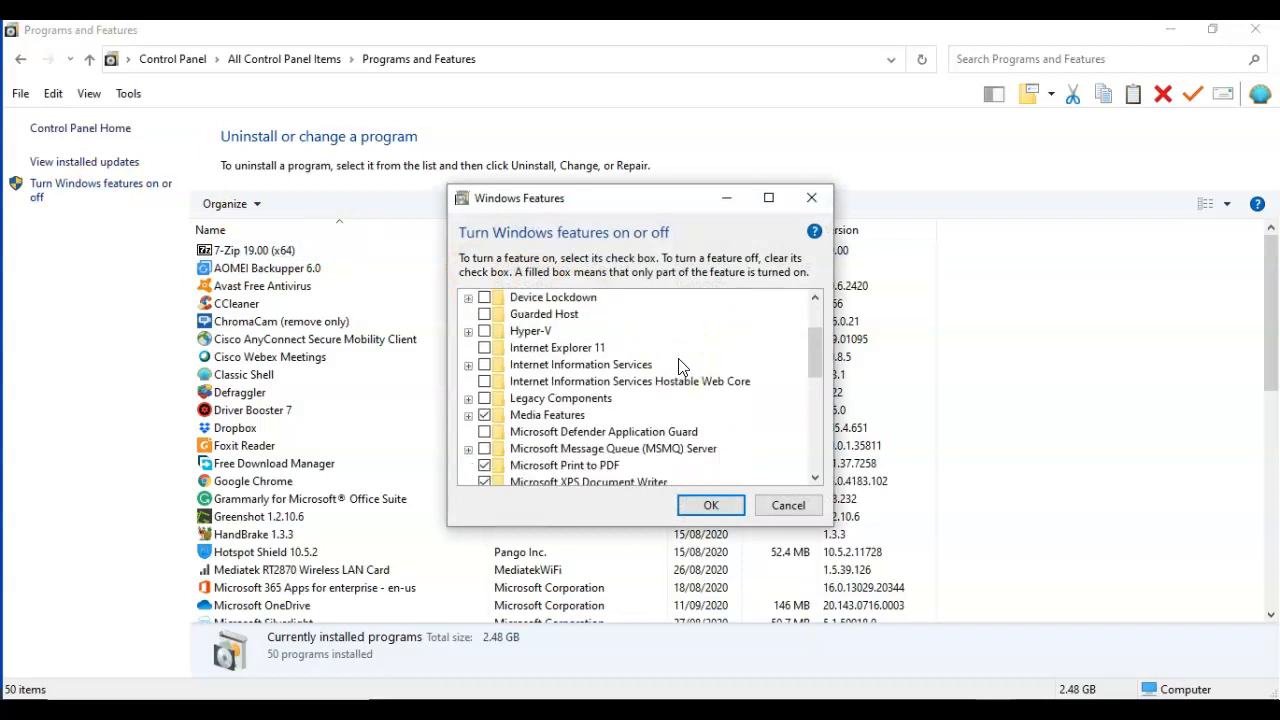
pyautogui.scroll(-3)
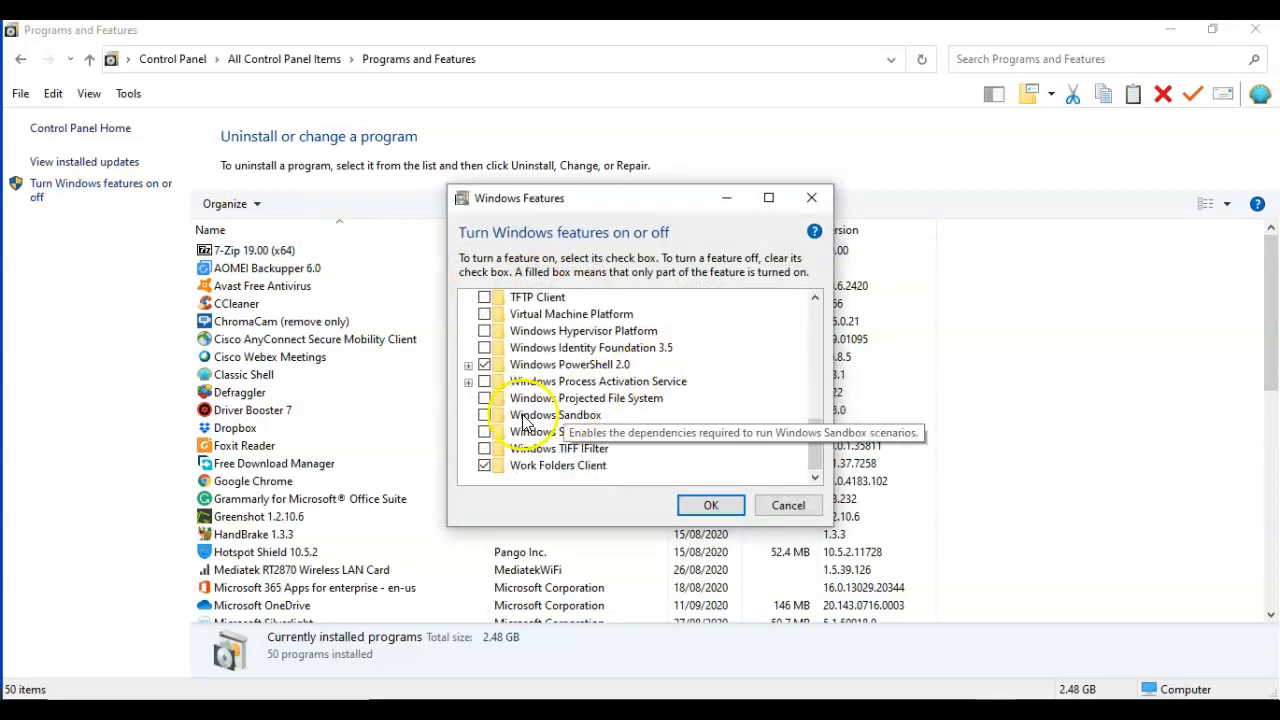
pyautogui.moveTo(640, 414)
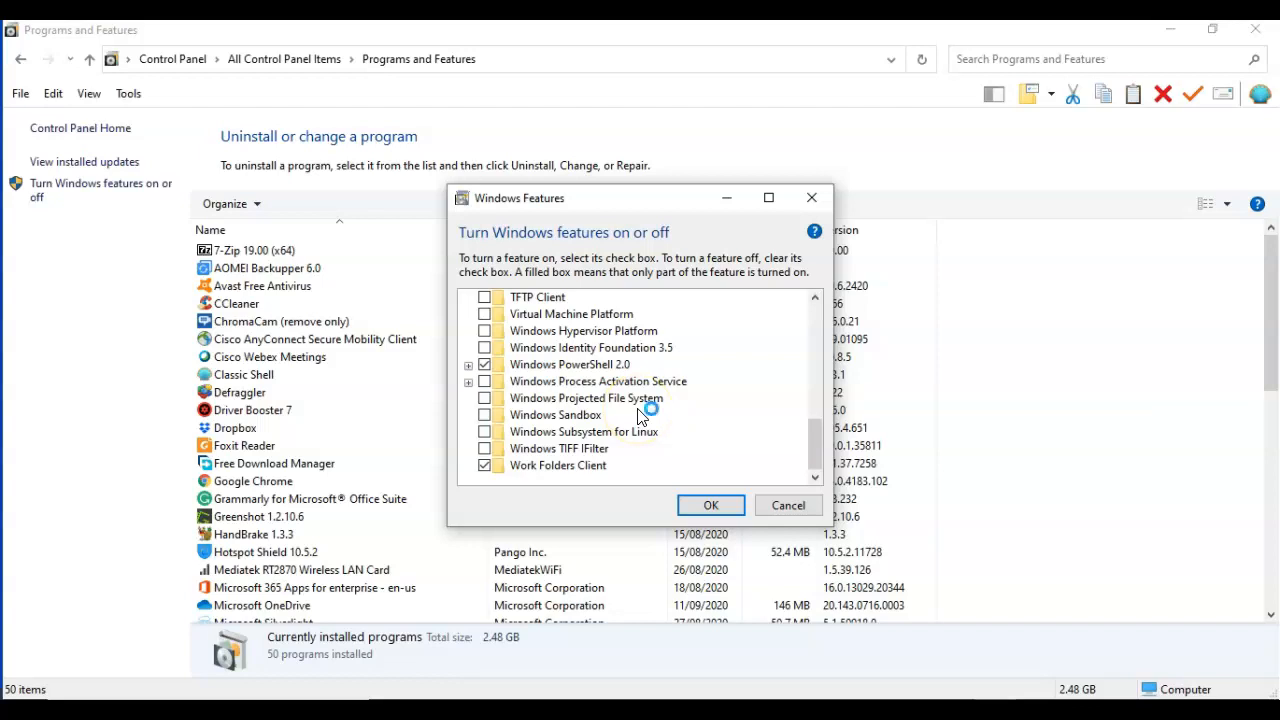
pyautogui.moveTo(640, 410)
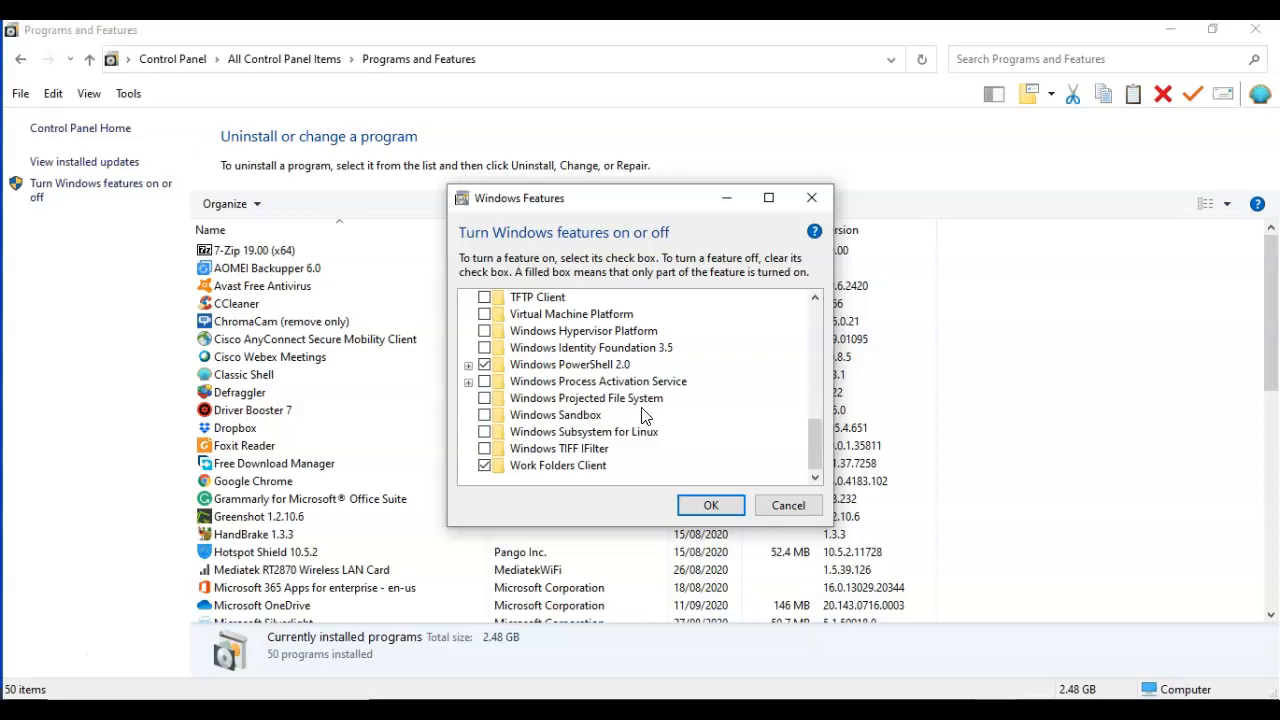
pyautogui.moveTo(544, 392)
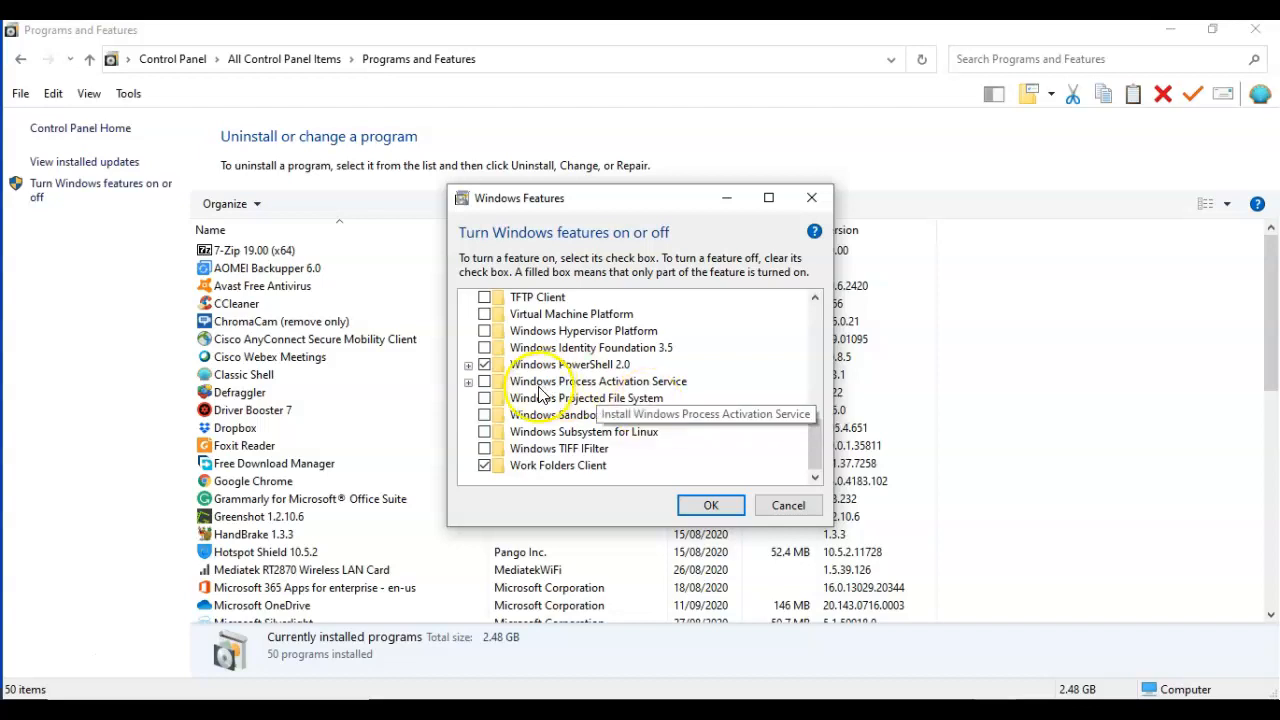
pyautogui.click(484, 414)
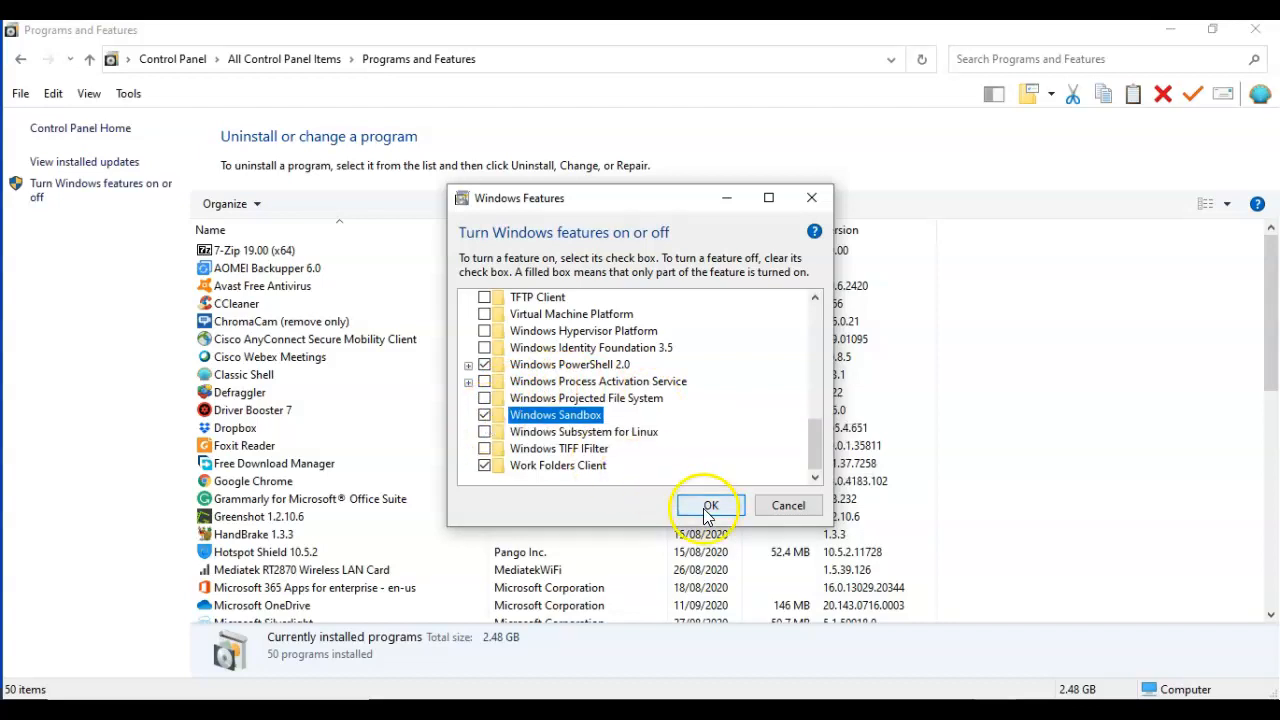
# Step: Apply the feature change with OK so Windows installs Windows Sandbox and requests a reboot
pyautogui.click(708, 504)
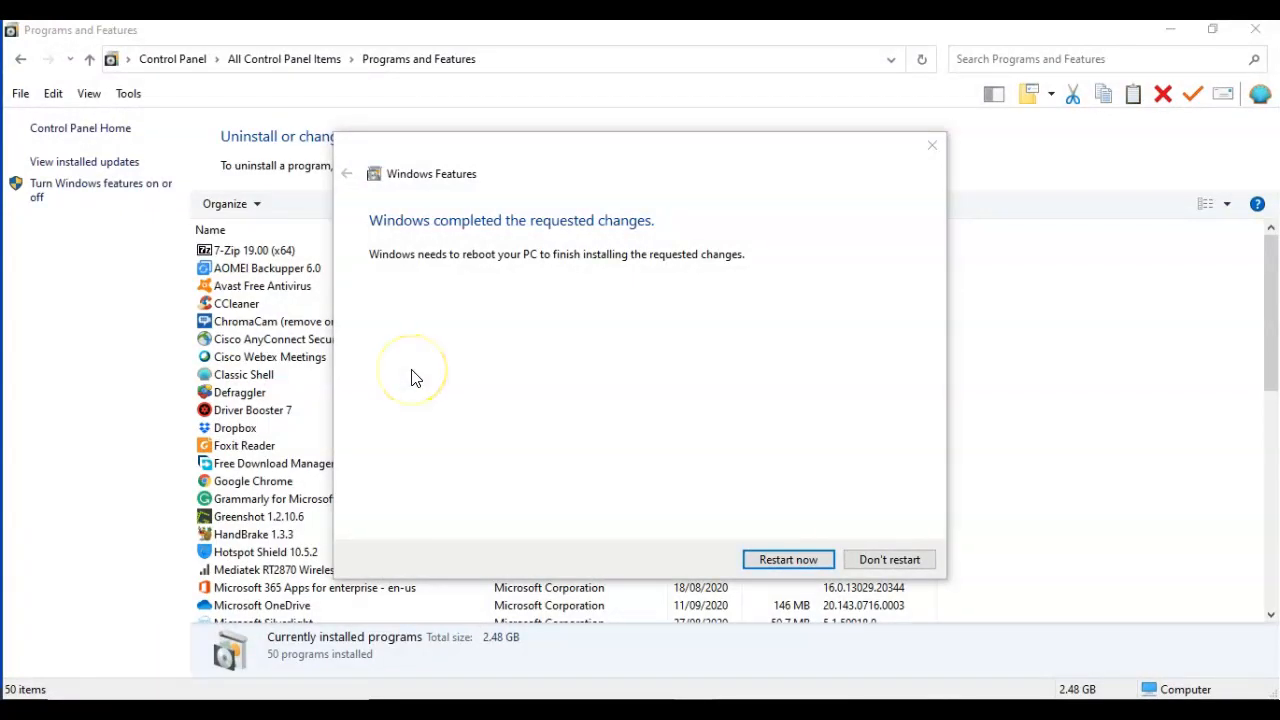
pyautogui.moveTo(412, 372)
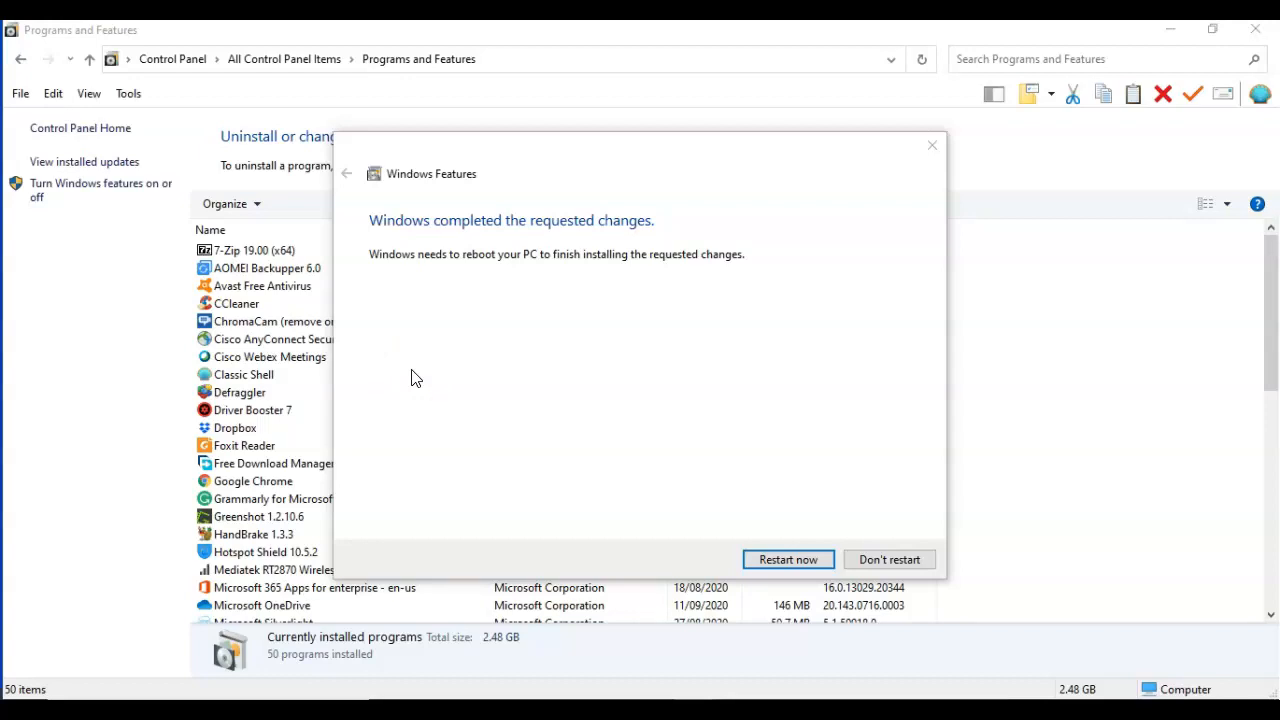
pyautogui.moveTo(410, 400)
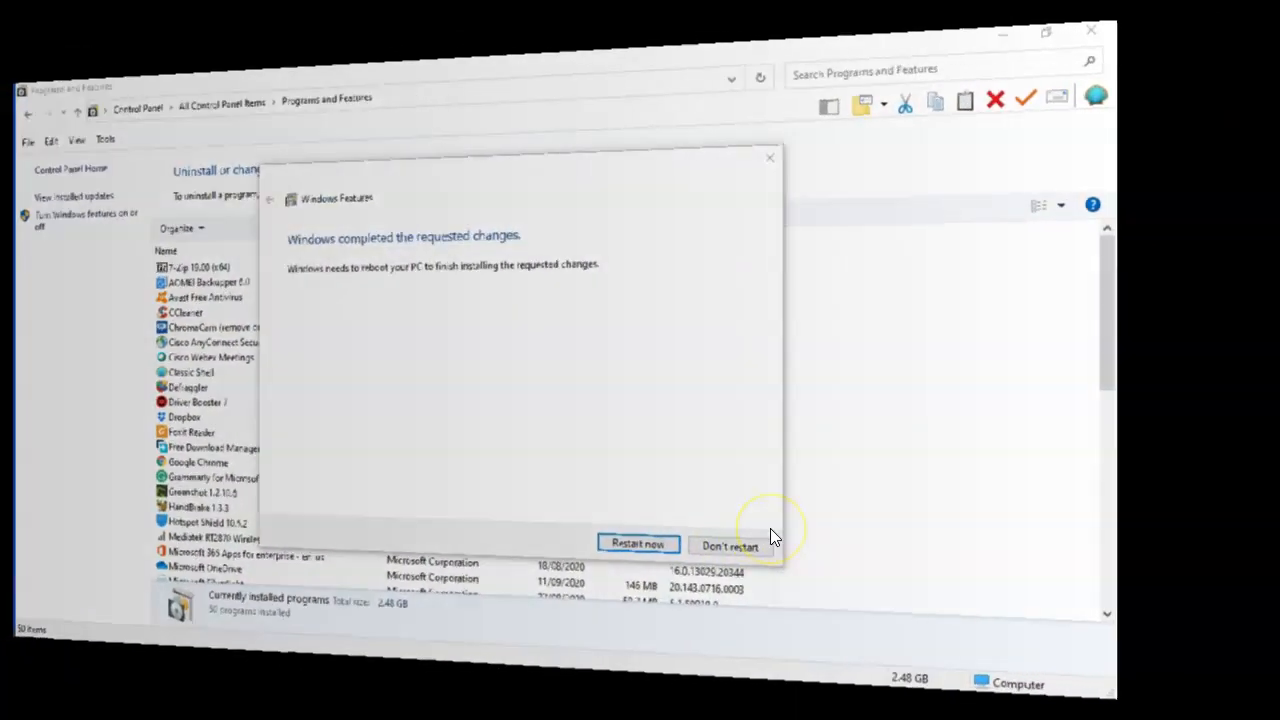
# Step: Answer the reboot prompt and return to the desktop with Start search ready
pyautogui.click(730, 546)
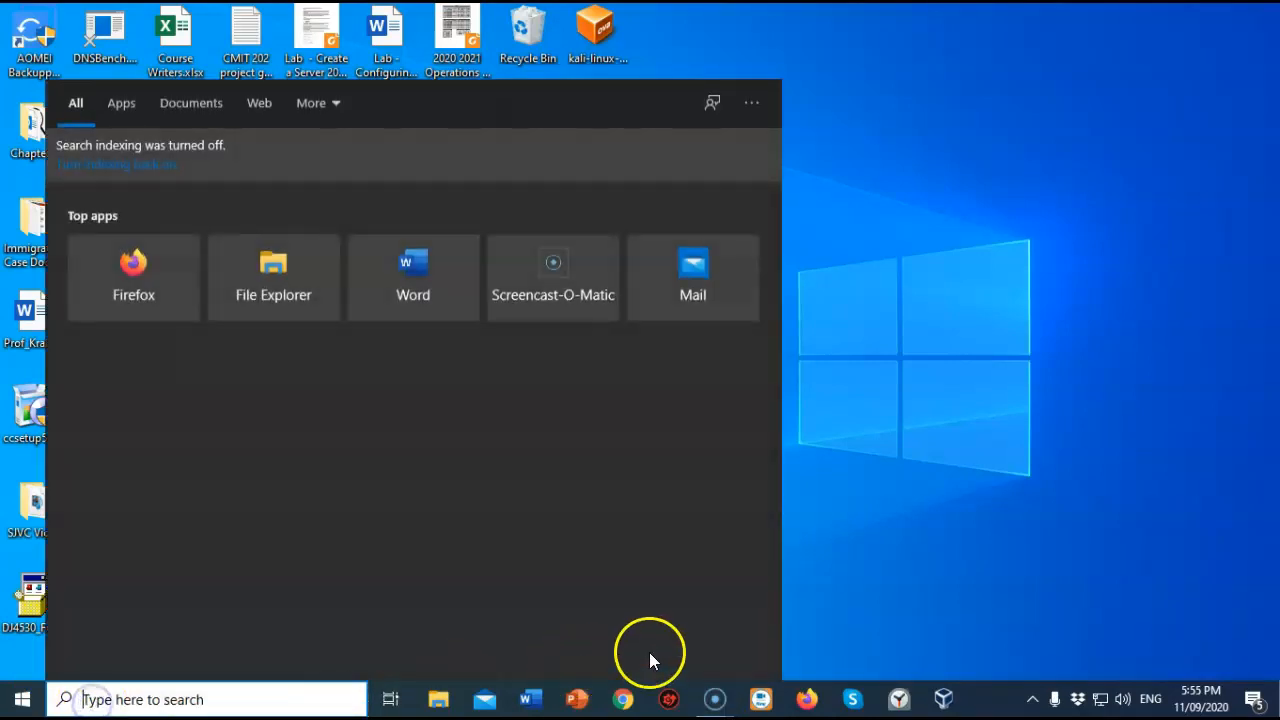
pyautogui.moveTo(840, 616)
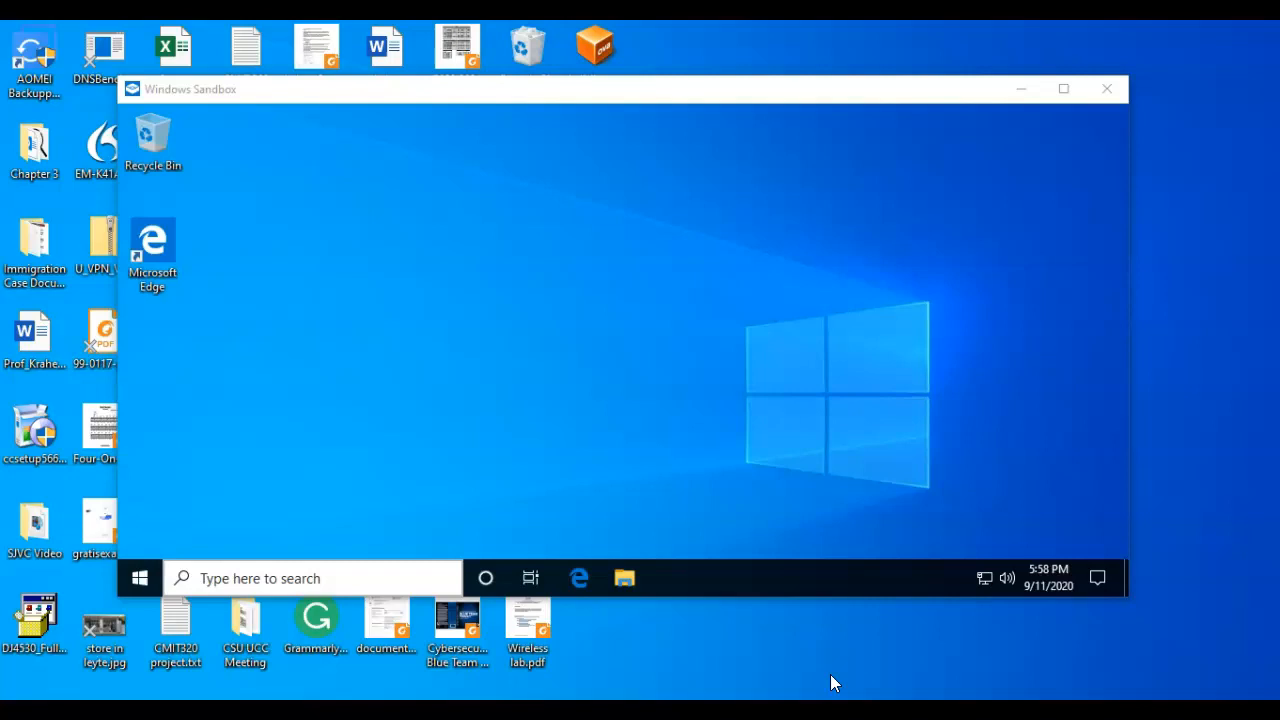
pyautogui.moveTo(996, 224)
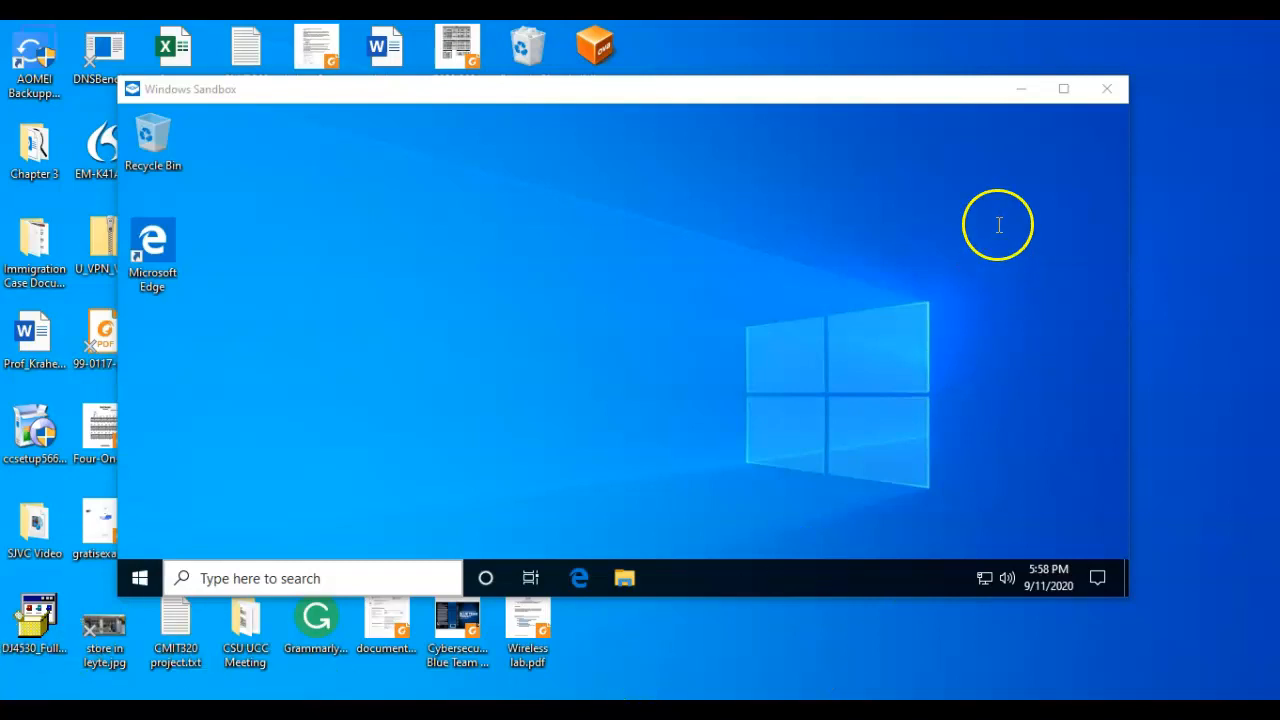
# Step: Maximize the Sandbox window and dismiss the excellent connection quality message
pyautogui.click(1064, 88)
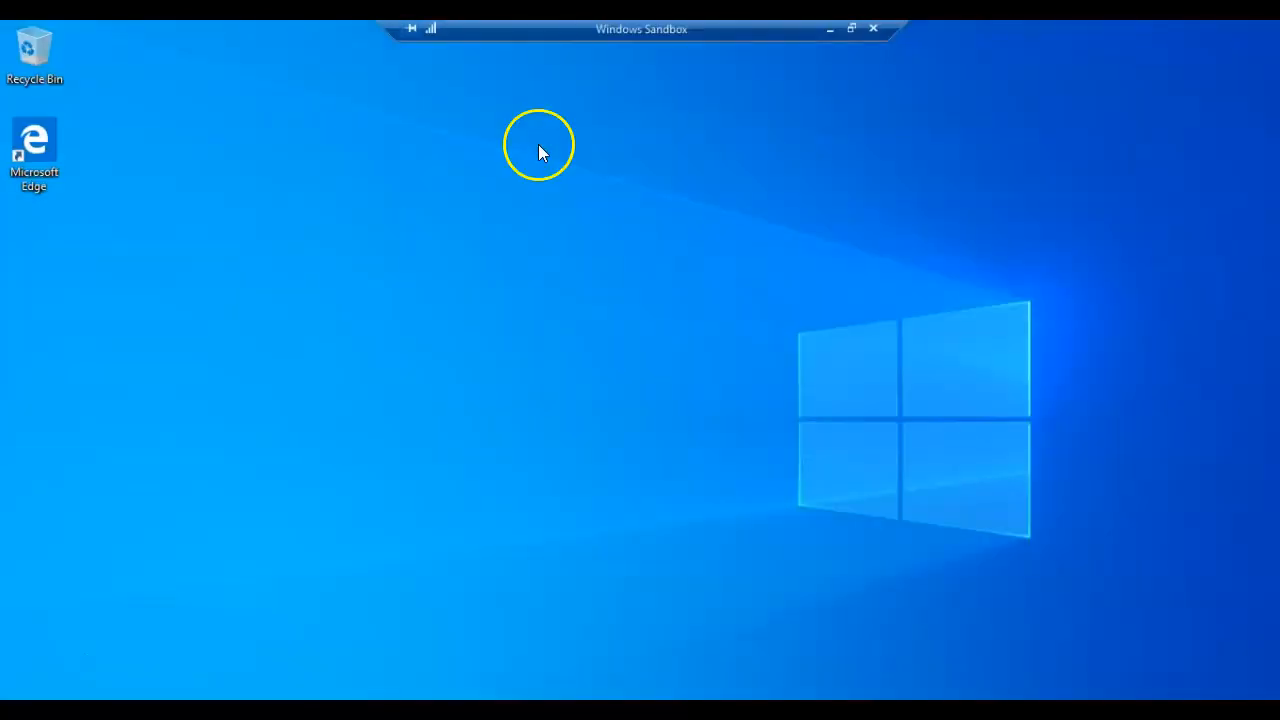
pyautogui.moveTo(432, 40)
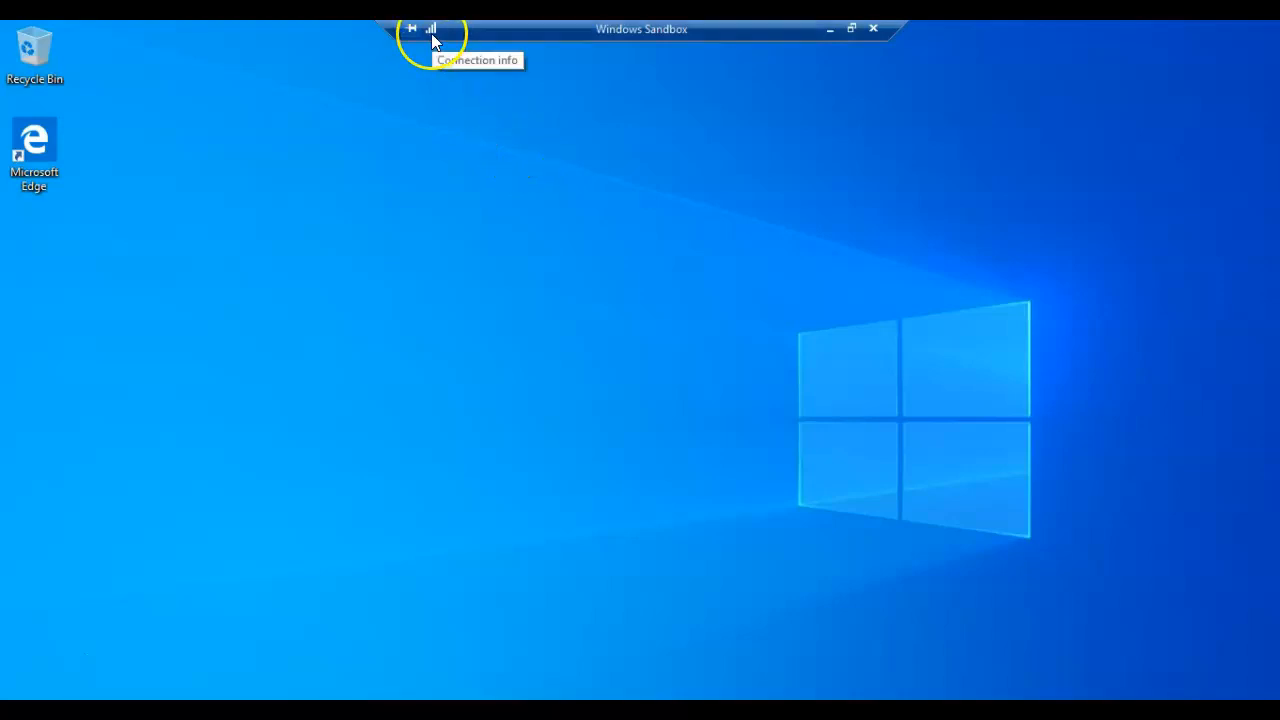
pyautogui.moveTo(432, 40)
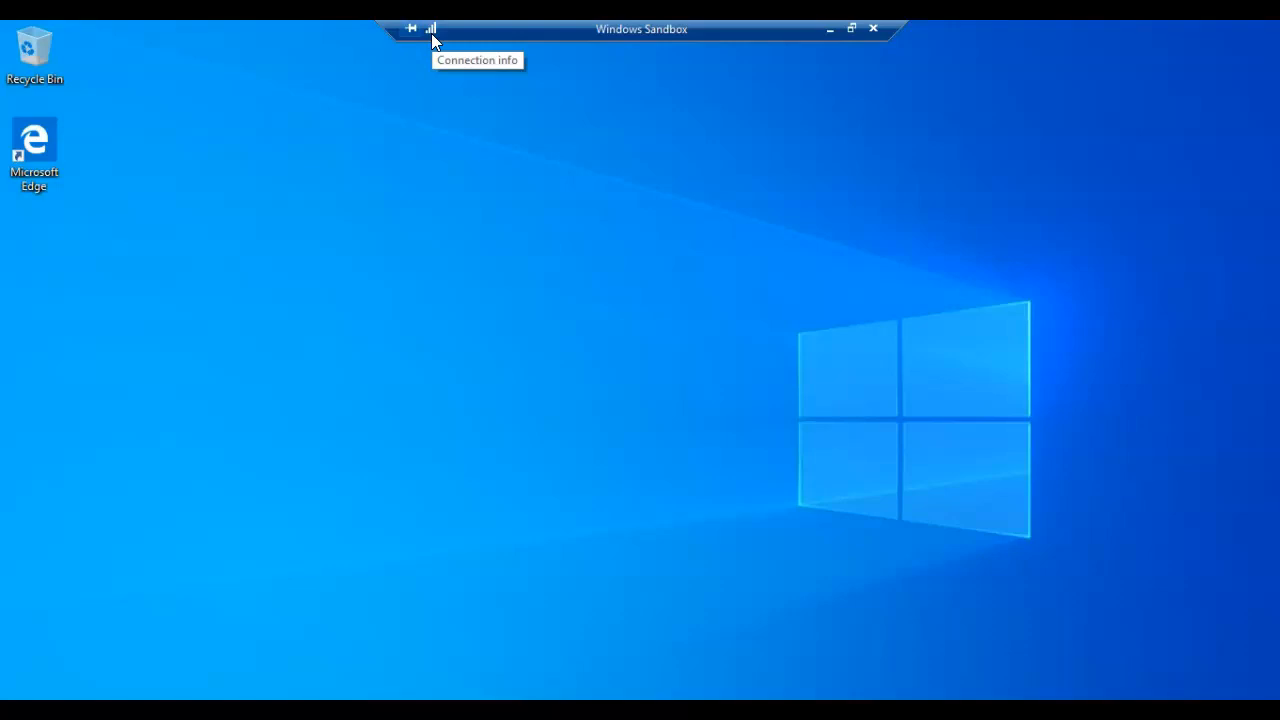
pyautogui.moveTo(432, 40)
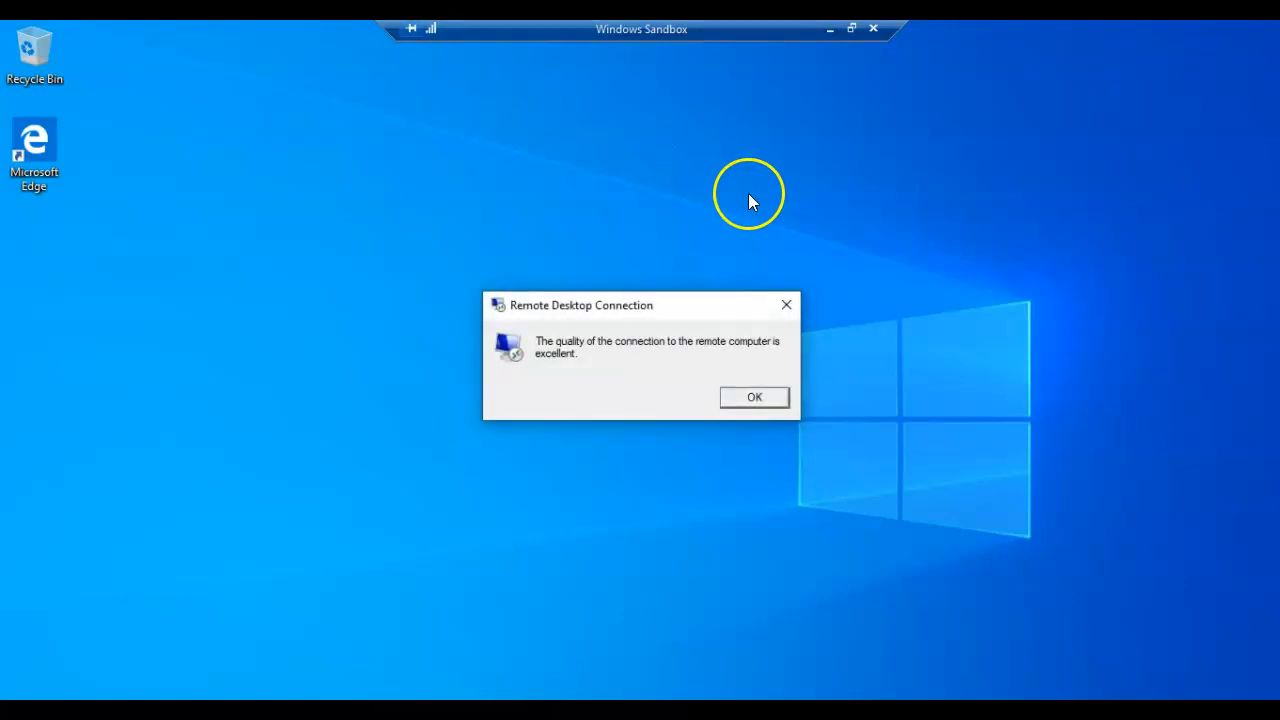
pyautogui.moveTo(900, 240)
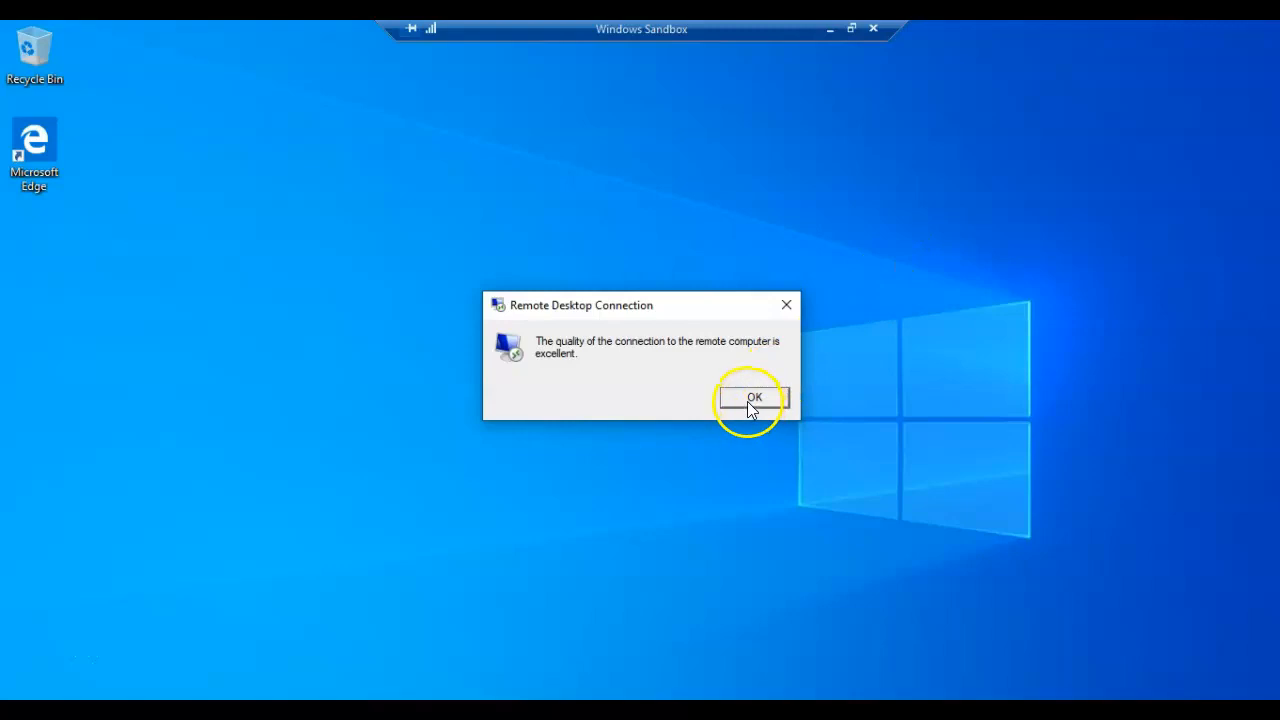
pyautogui.click(754, 398)
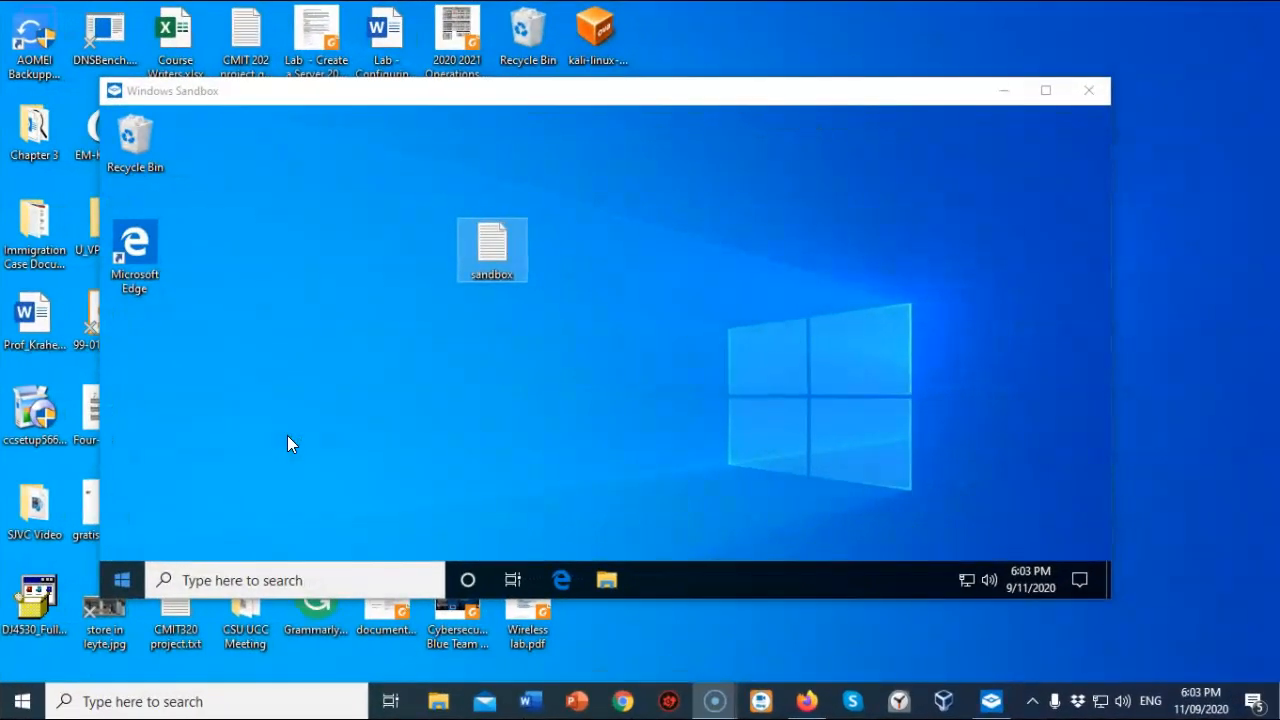
# Step: Cut the file from the sandbox desktop and paste it onto the host desktop
pyautogui.rightClick(492, 248)
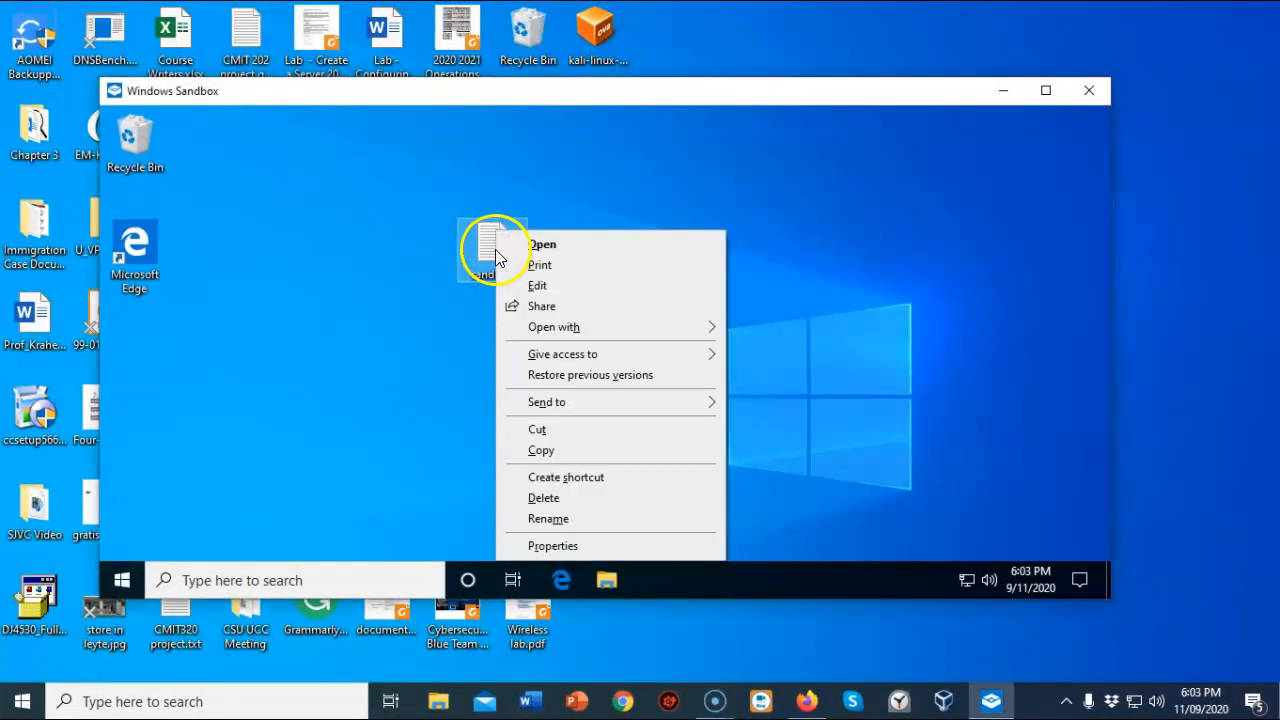
pyautogui.moveTo(544, 436)
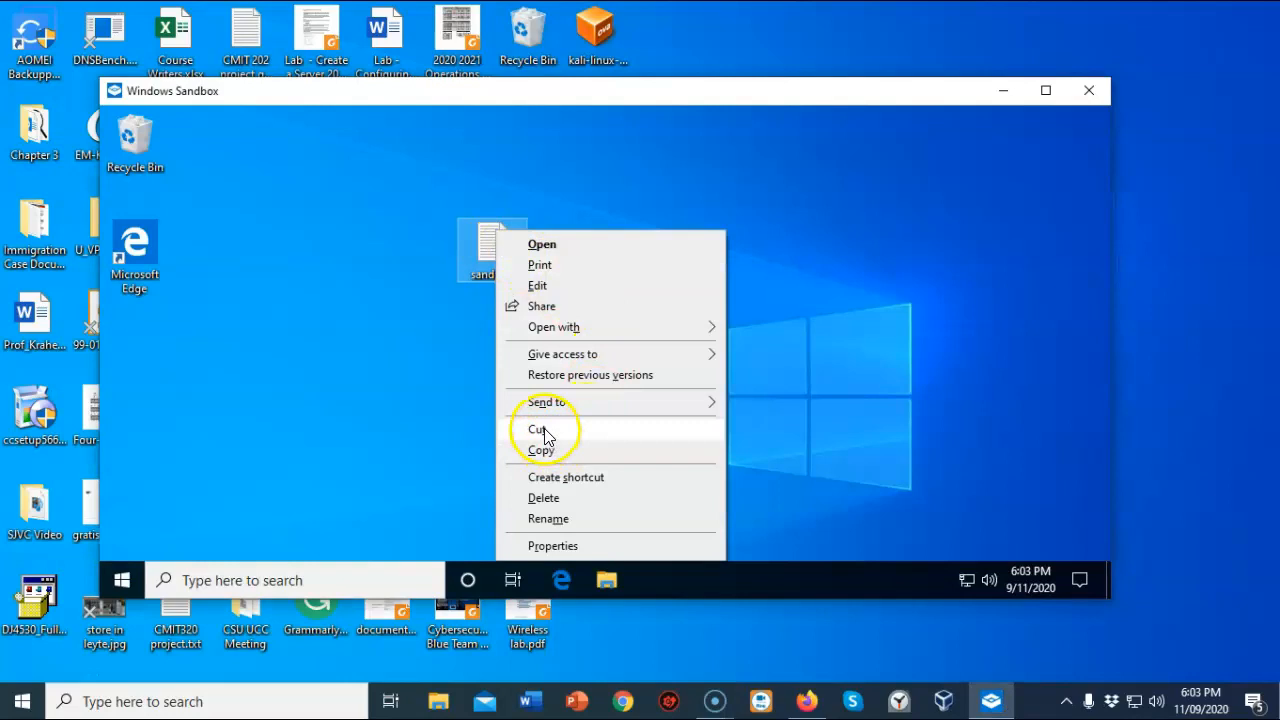
pyautogui.click(620, 630)
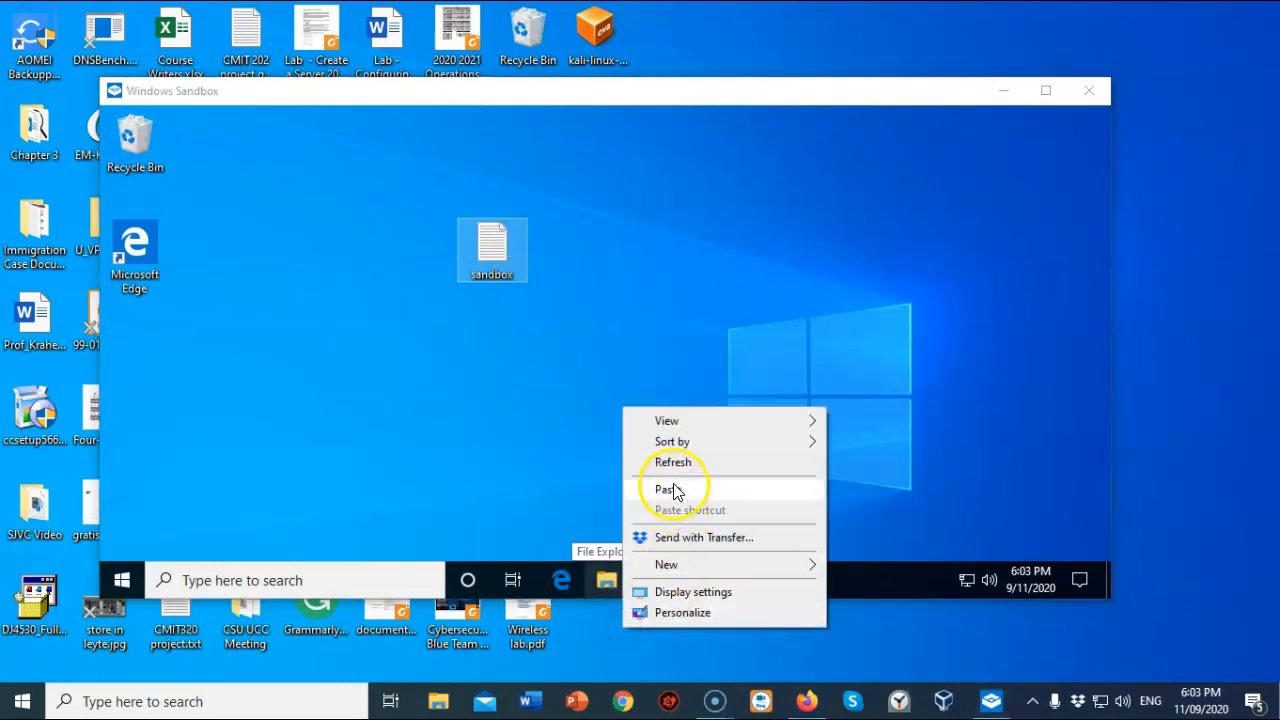
pyautogui.click(664, 488)
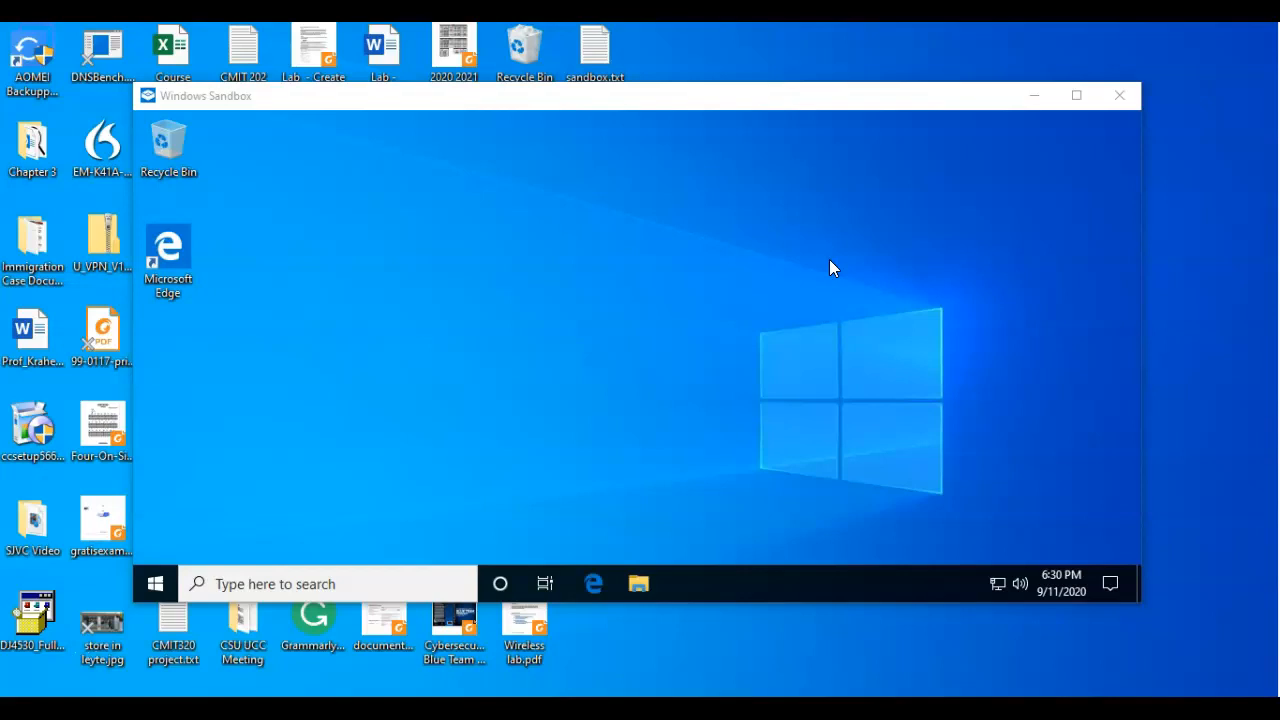
pyautogui.moveTo(1036, 162)
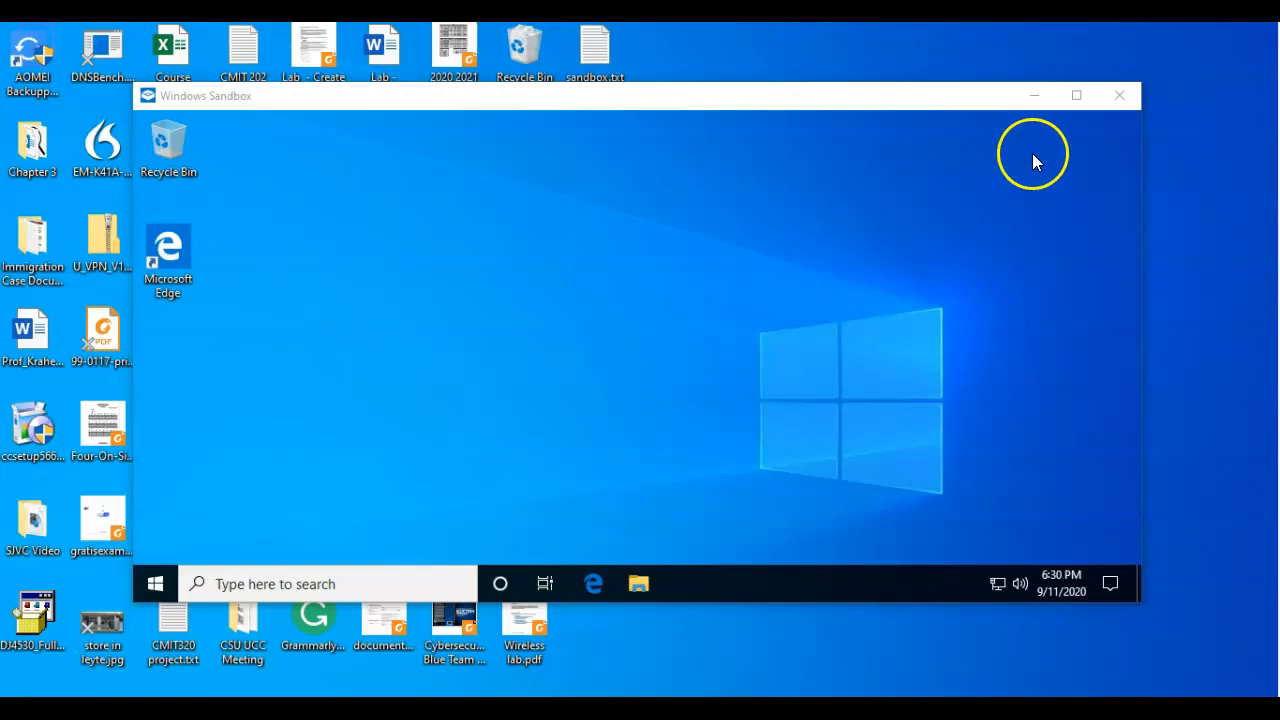
pyautogui.moveTo(1120, 96)
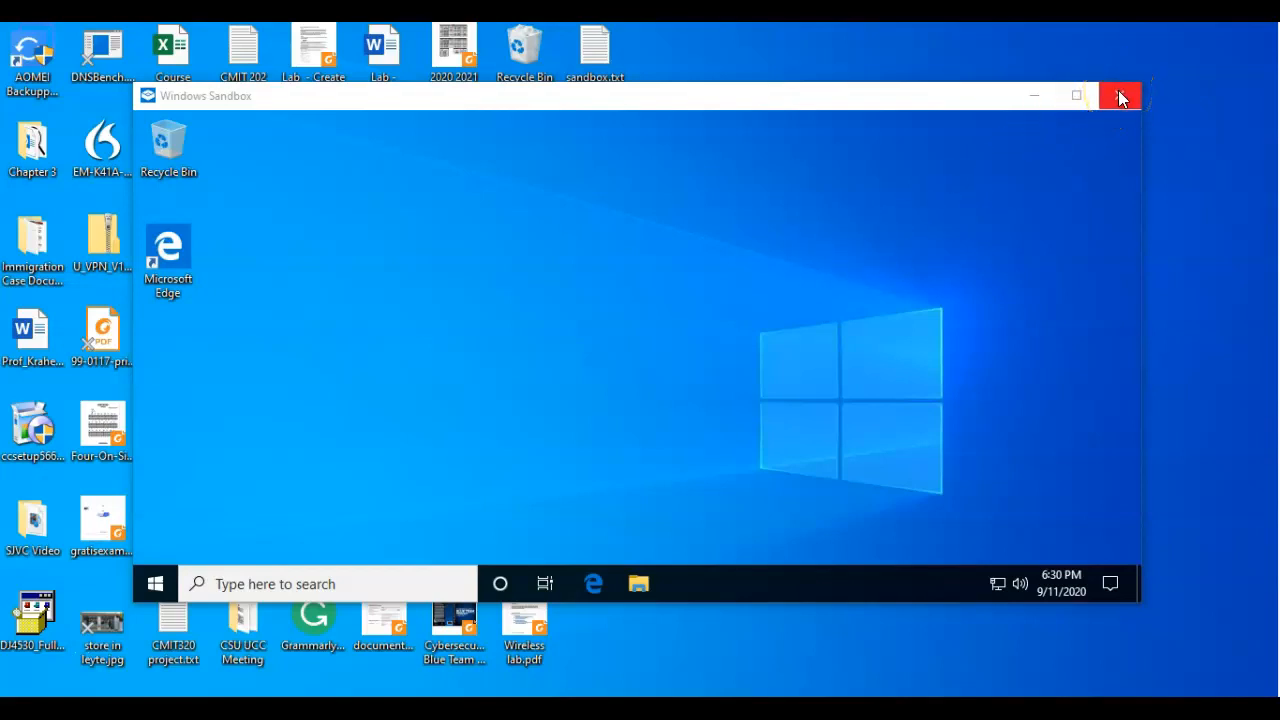
pyautogui.moveTo(1120, 96)
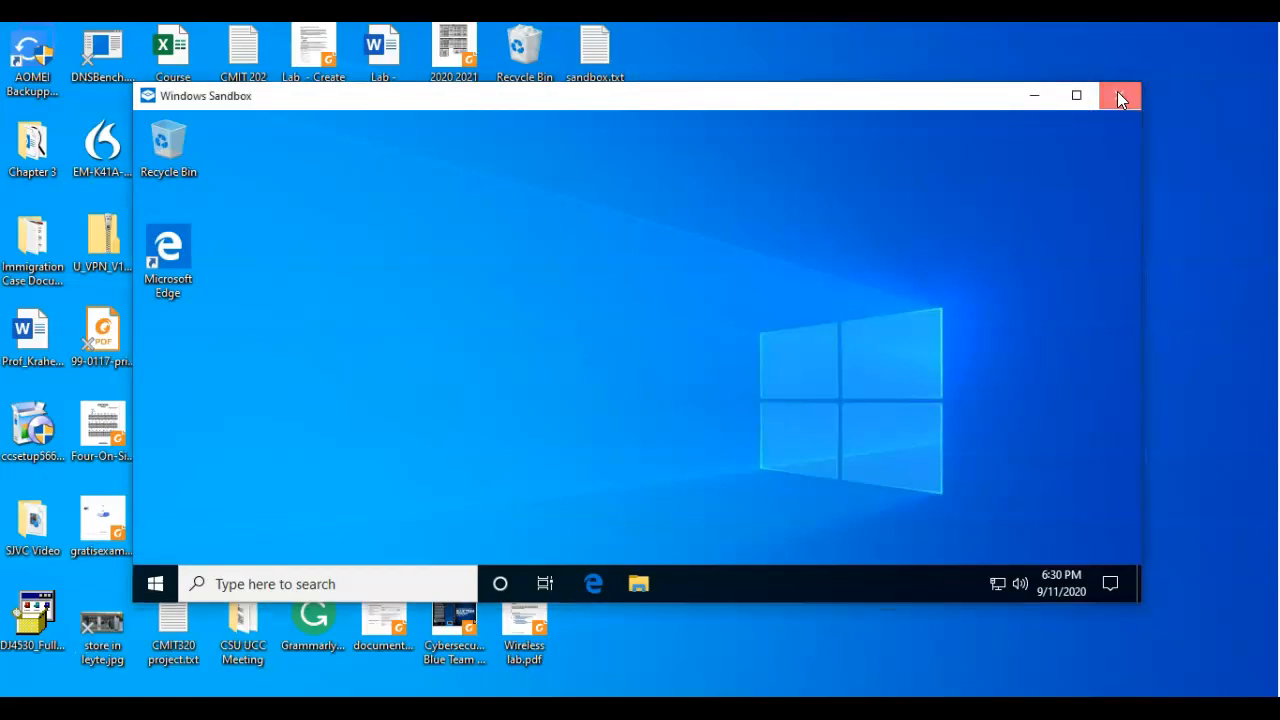
# Step: Close Windows Sandbox, confirming the warning that its content is discarded
pyautogui.click(1120, 96)
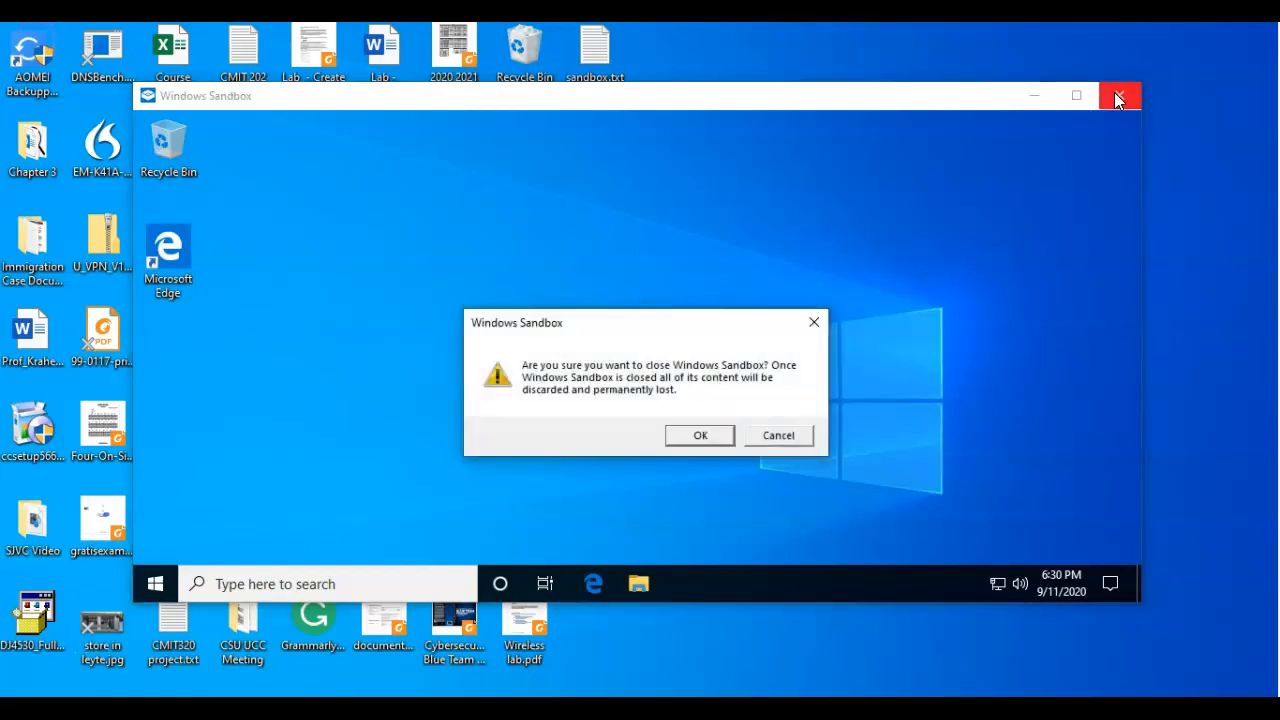
pyautogui.moveTo(956, 296)
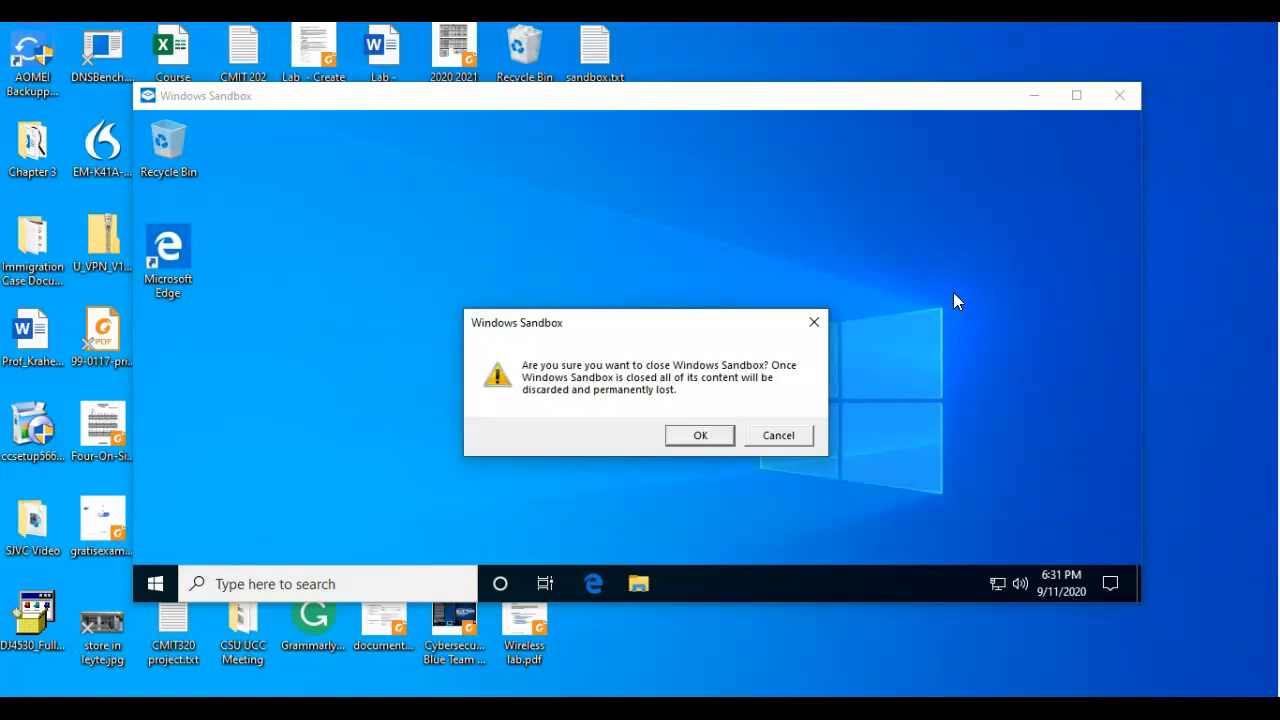
pyautogui.moveTo(700, 436)
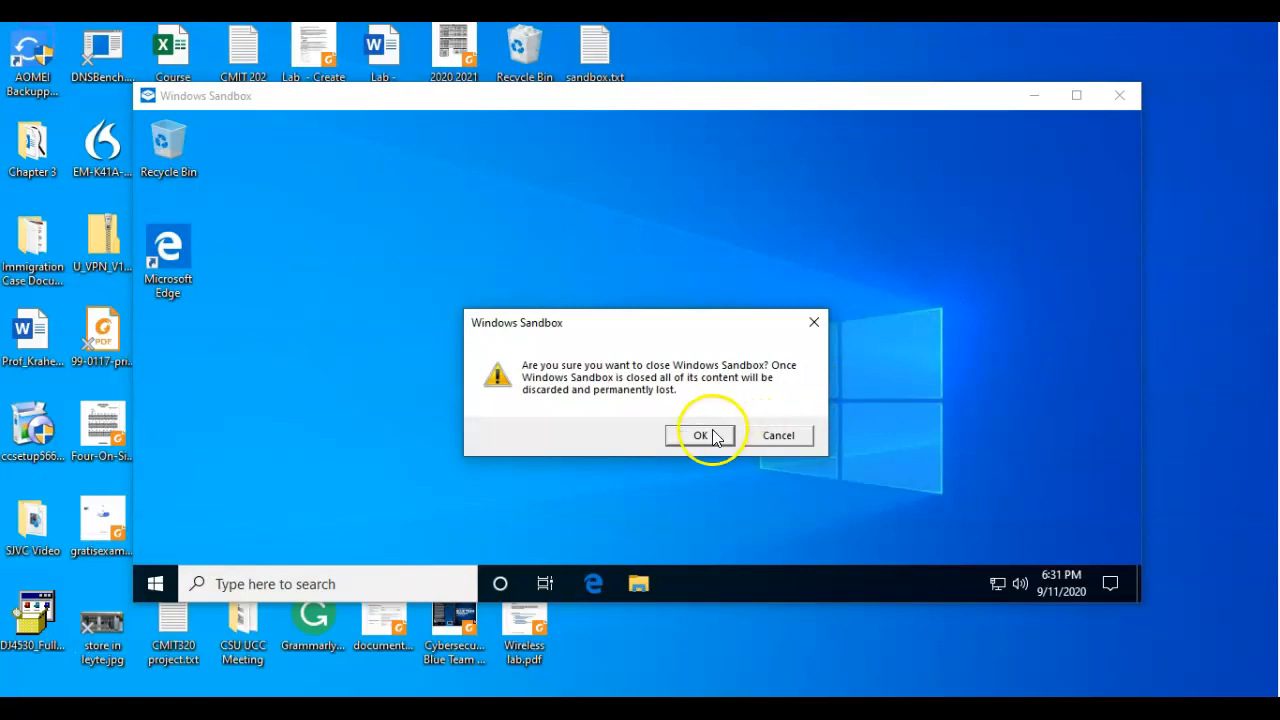
pyautogui.click(700, 436)
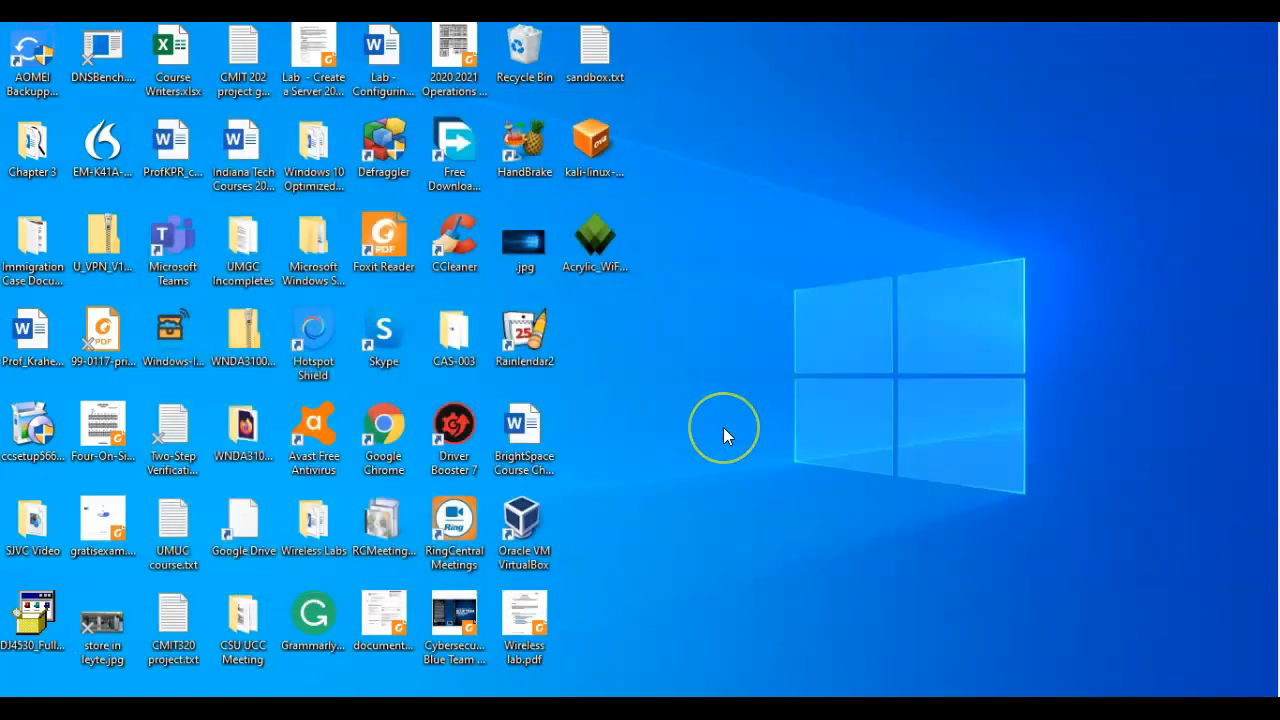